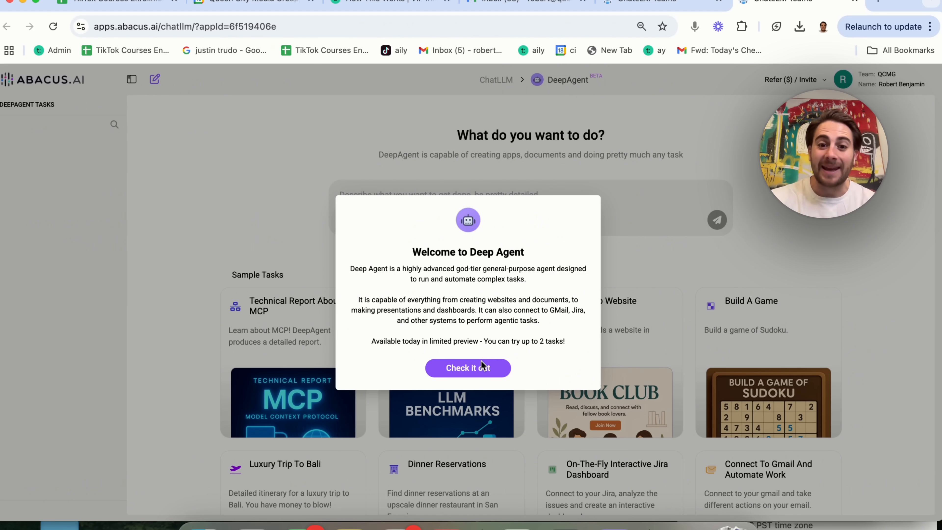
{"action": "mouse_move", "coordinate": [535, 337]}
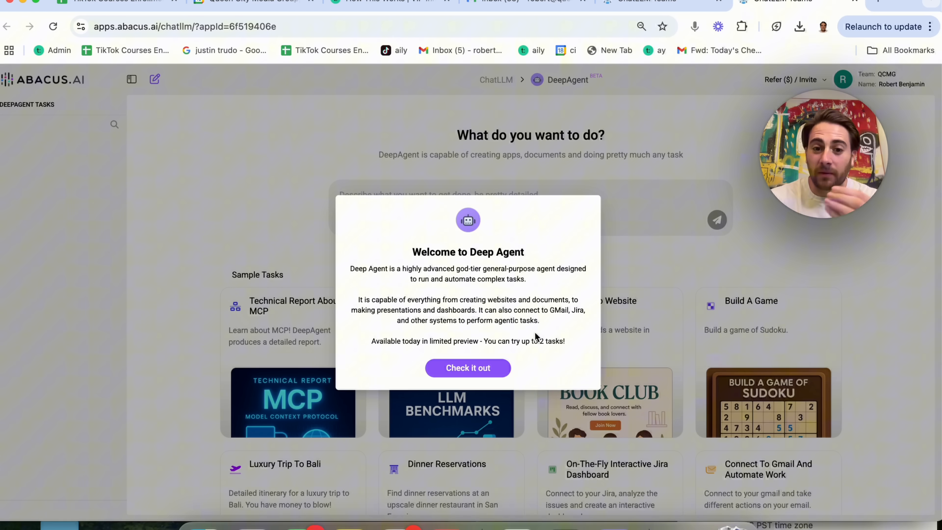
Dismiss the Welcome to Deep Agent dialog via 'Check it out' to reach the task prompt
{"action": "left_click", "coordinate": [467, 368]}
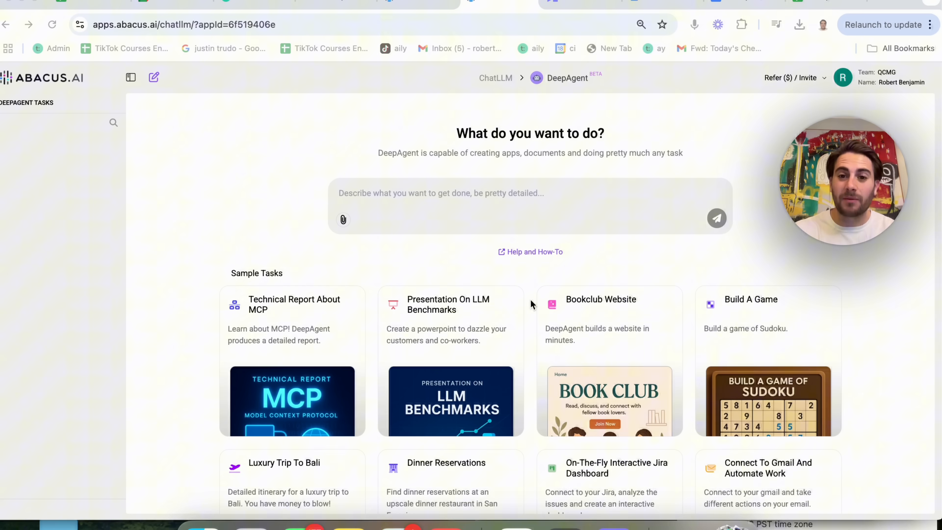
Send the request 'Find dinner reservations at an upscale dinner restaurant in Charlotte, NC for tonight 4.18'
{"action": "left_click", "coordinate": [442, 181]}
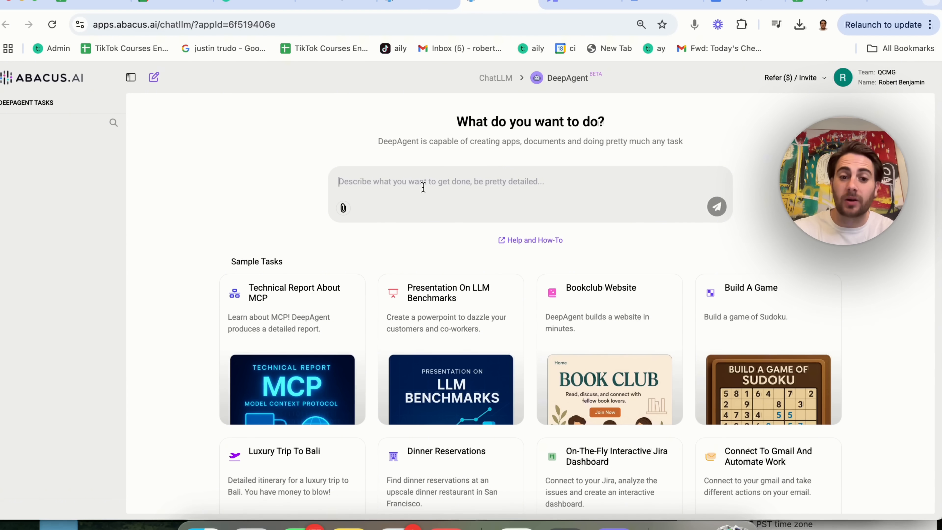
{"action": "type", "text": "Find dinner r"}
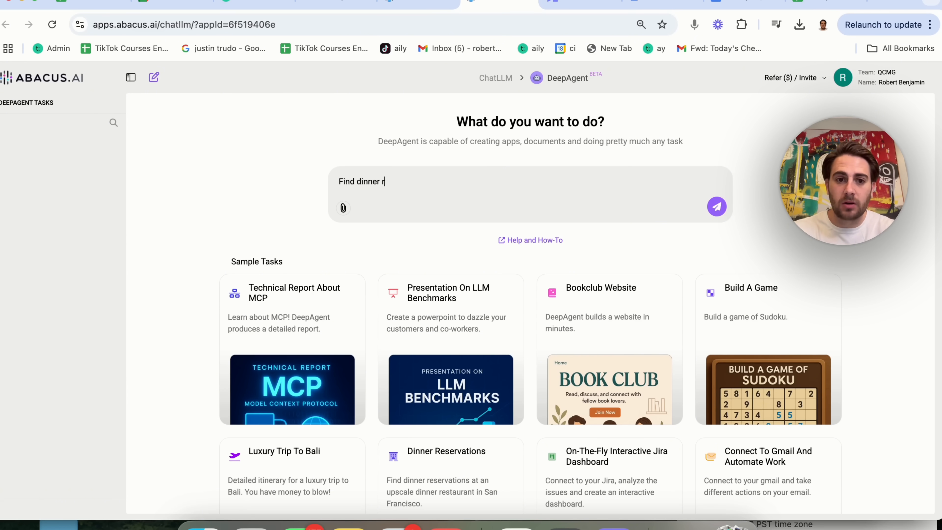
{"action": "type", "text": "eservations at an"}
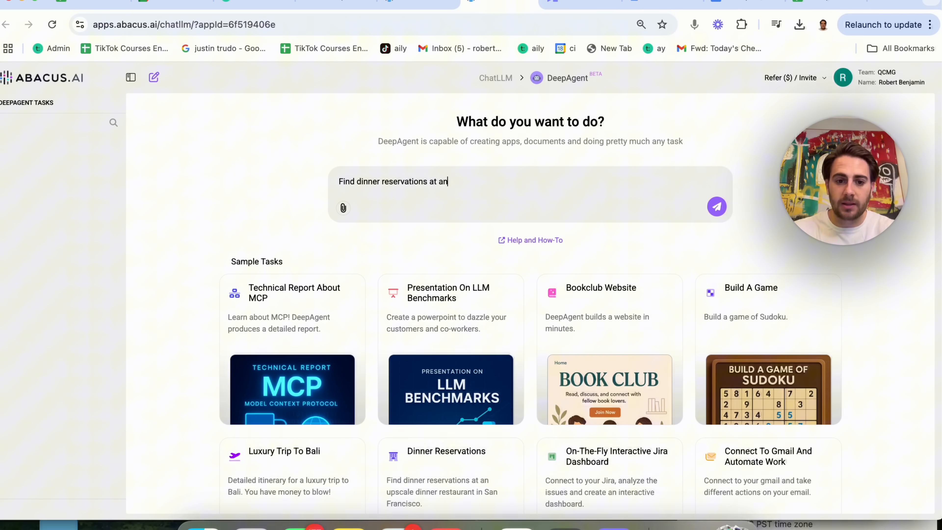
{"action": "type", "text": "upscale dinner"}
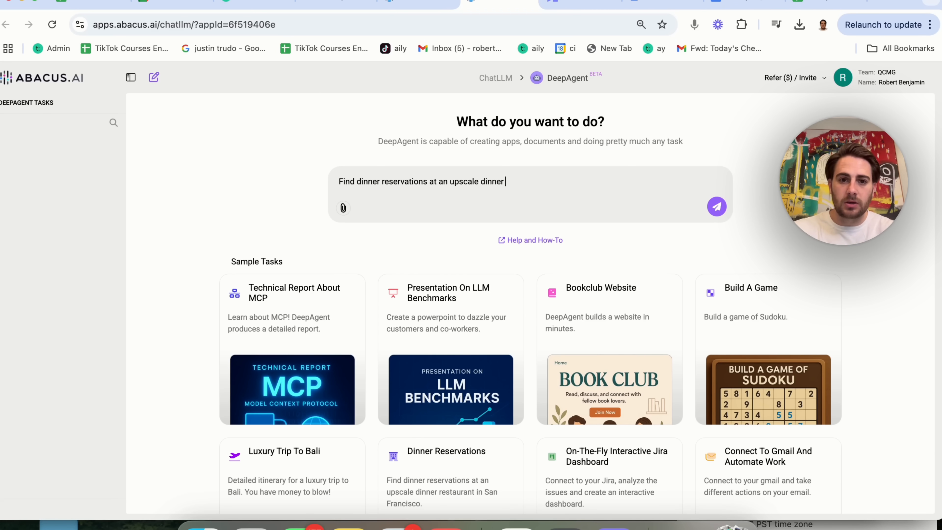
{"action": "type", "text": "restaurant in Ch"}
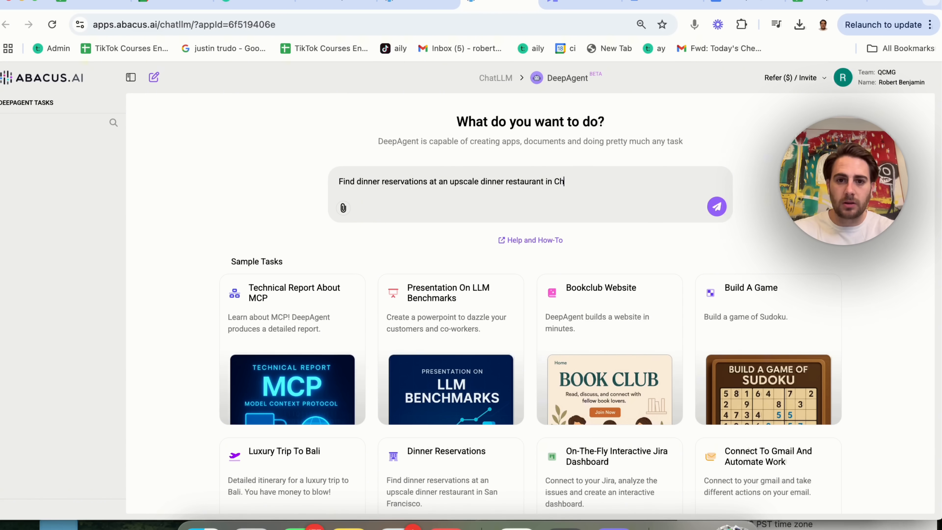
{"action": "type", "text": "arlotte, NC f"}
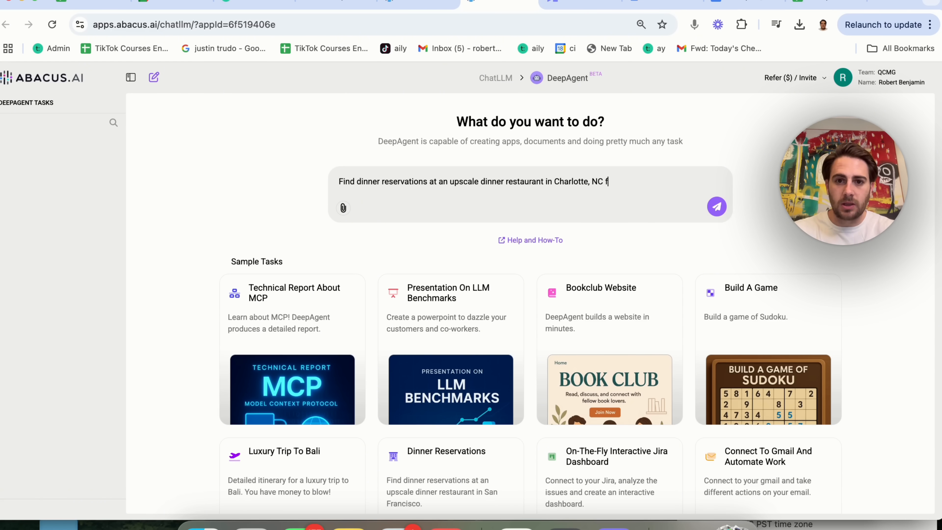
{"action": "type", "text": "for tonight 4.18"}
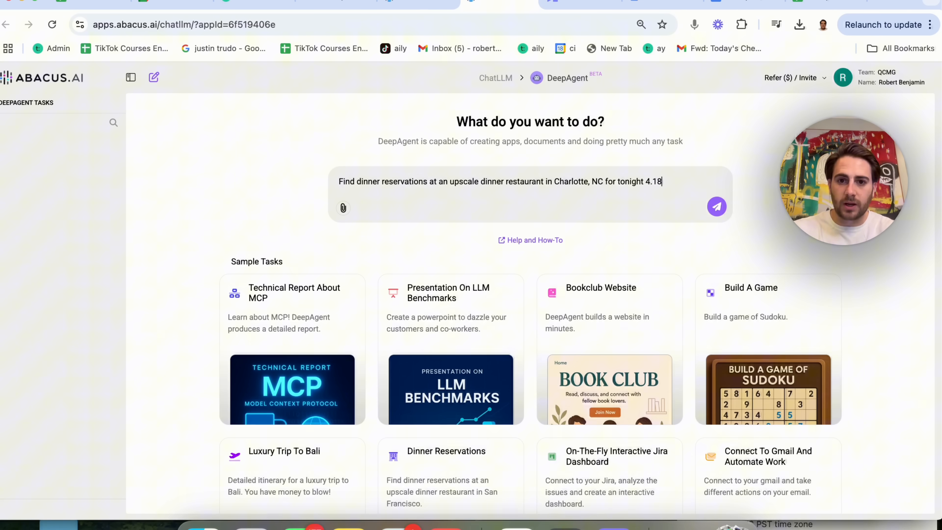
{"action": "left_click", "coordinate": [717, 206]}
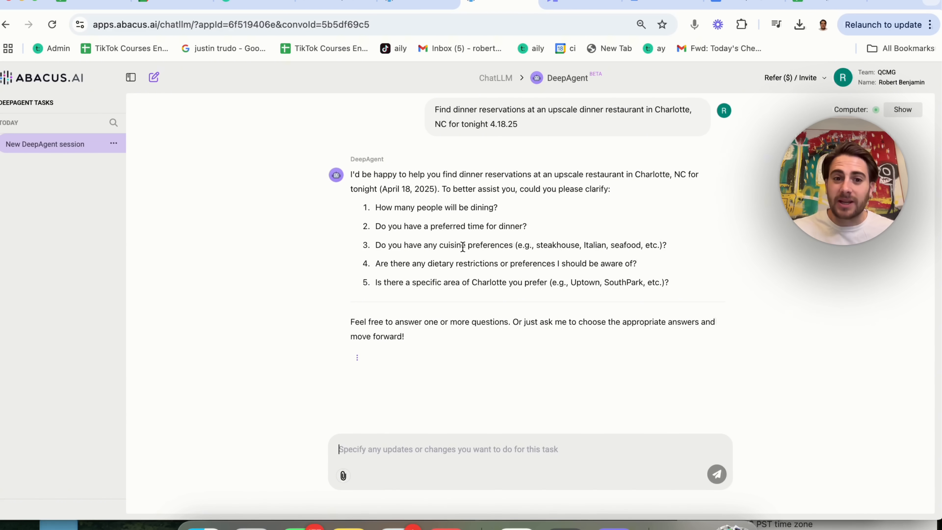
{"action": "mouse_move", "coordinate": [422, 303]}
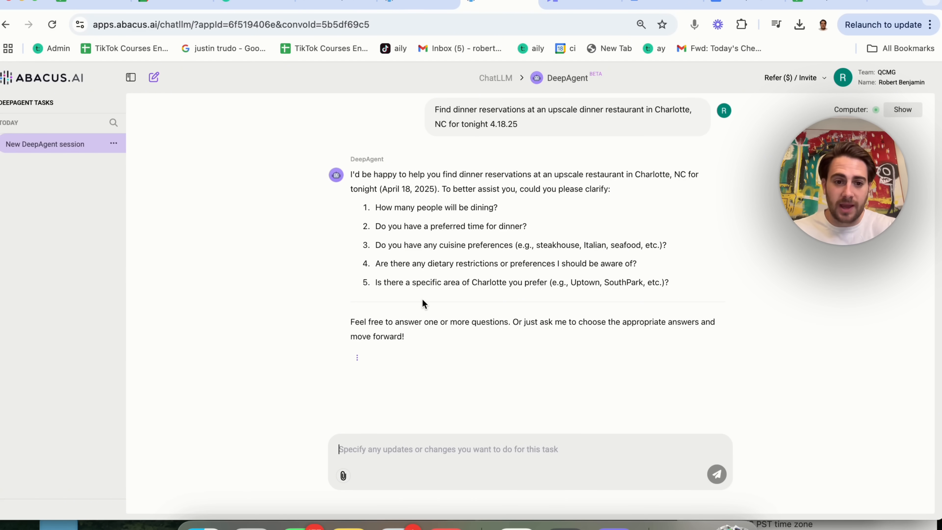
{"action": "mouse_move", "coordinate": [414, 468]}
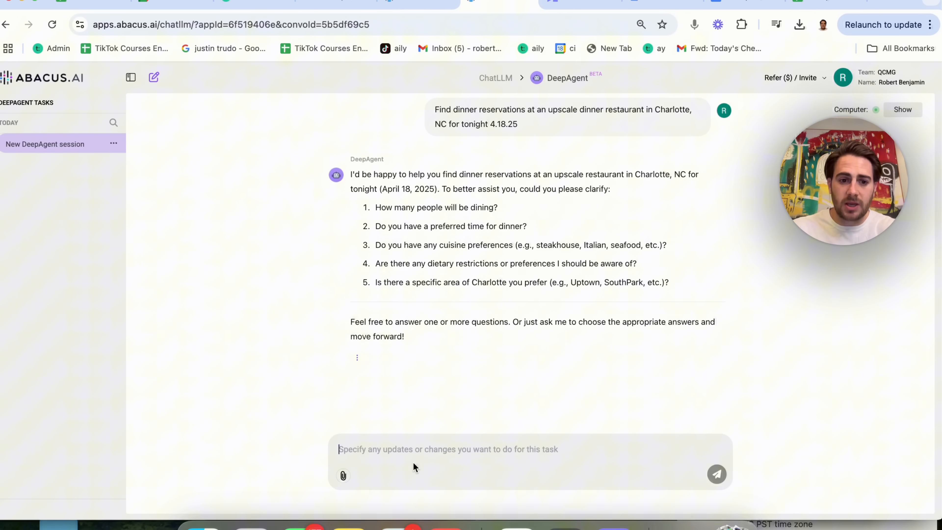
Reply that 2 people will be dining, 7-9pm, steak or Italian, no restrictions and no specific area
{"action": "type", "text": "2 people will b"}
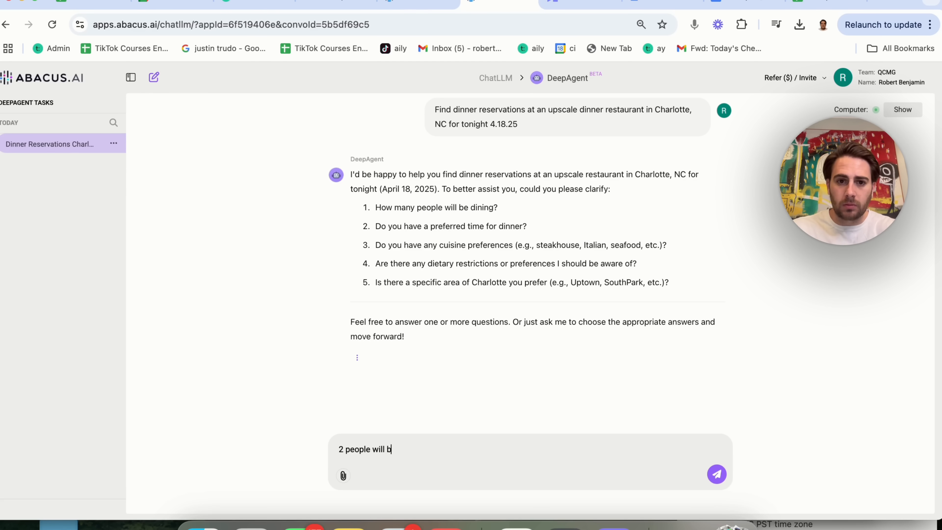
{"action": "type", "text": "e dining, my p"}
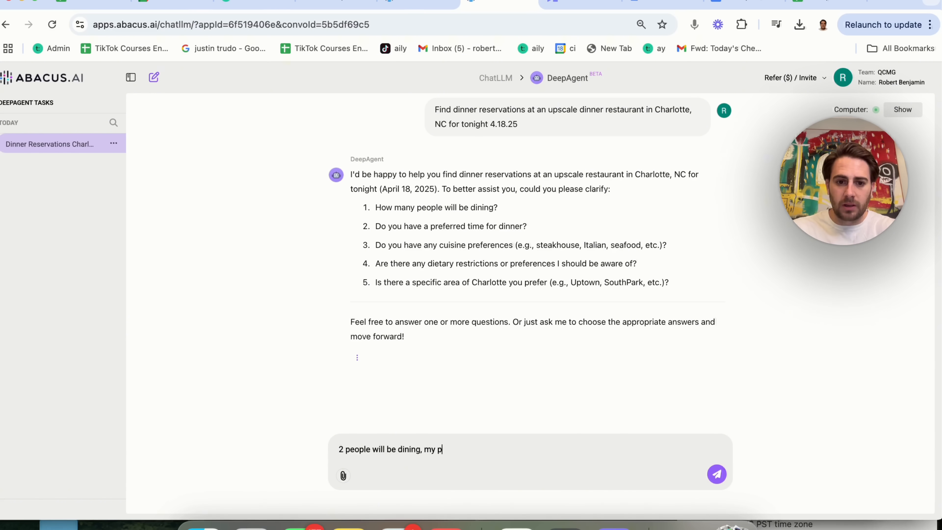
{"action": "type", "text": "referred time is"}
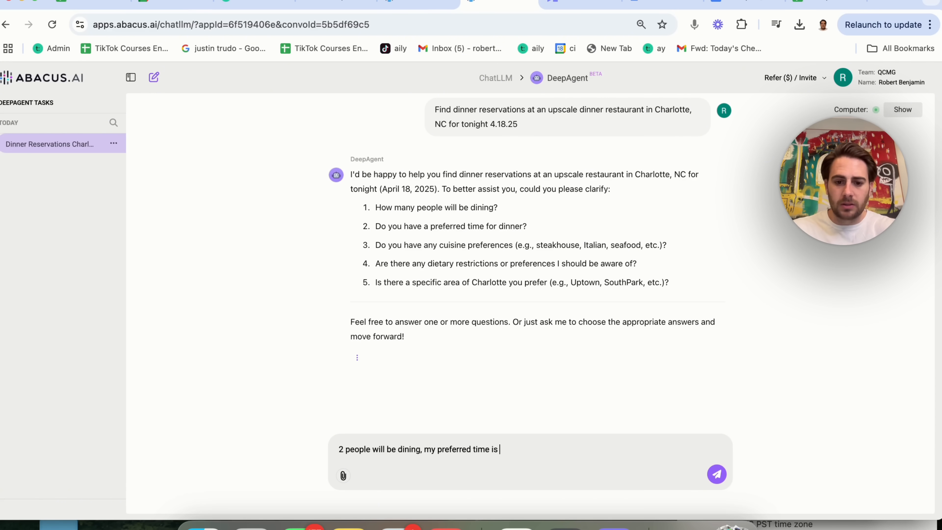
{"action": "type", "text": "7-9pm, I would li"}
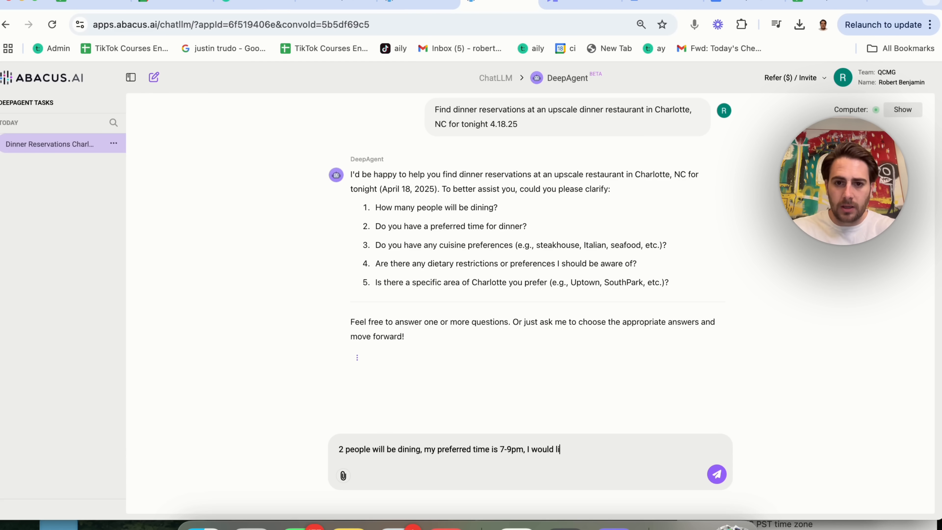
{"action": "type", "text": "ke steak or"}
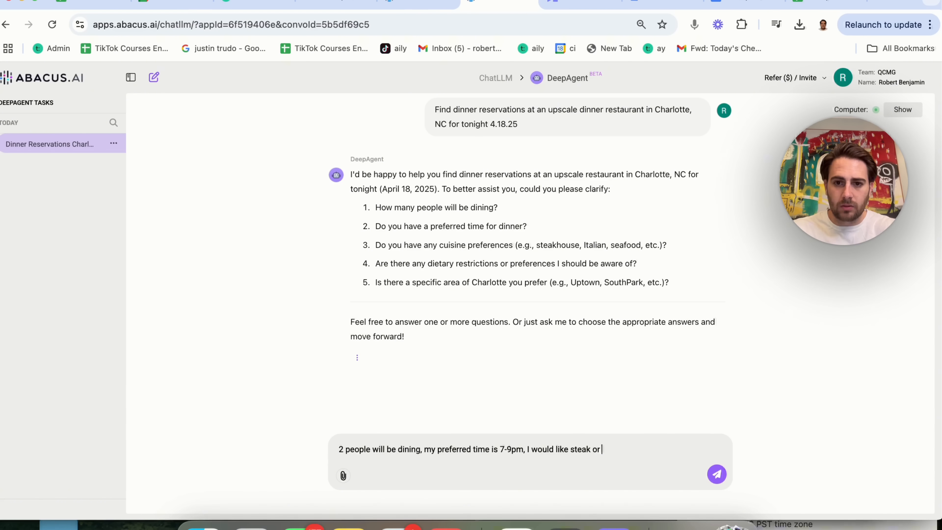
{"action": "type", "text": "italian, I do"}
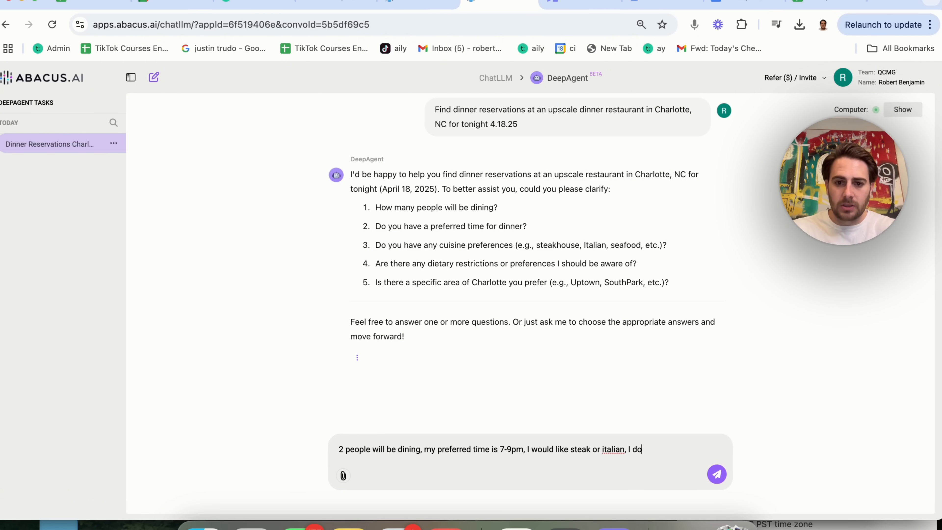
{"action": "type", "text": "n't have any re"}
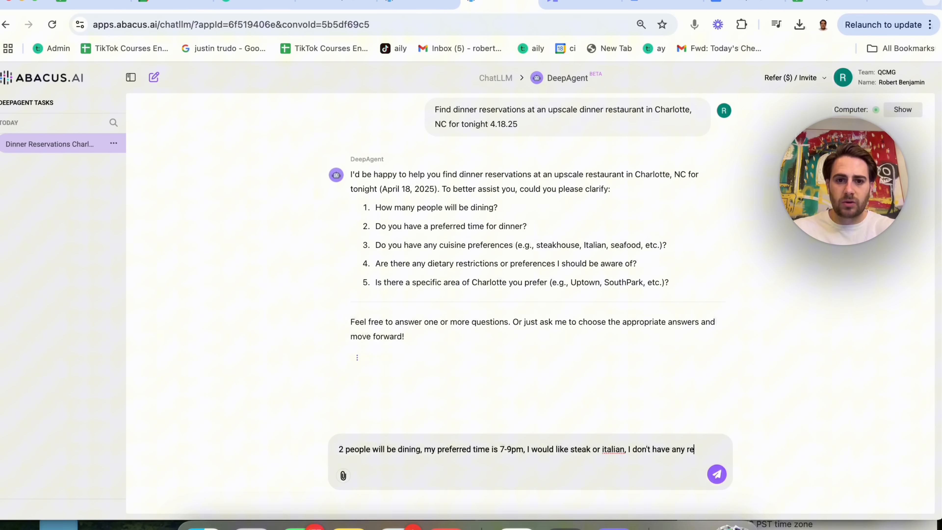
{"action": "type", "text": "strictions an"}
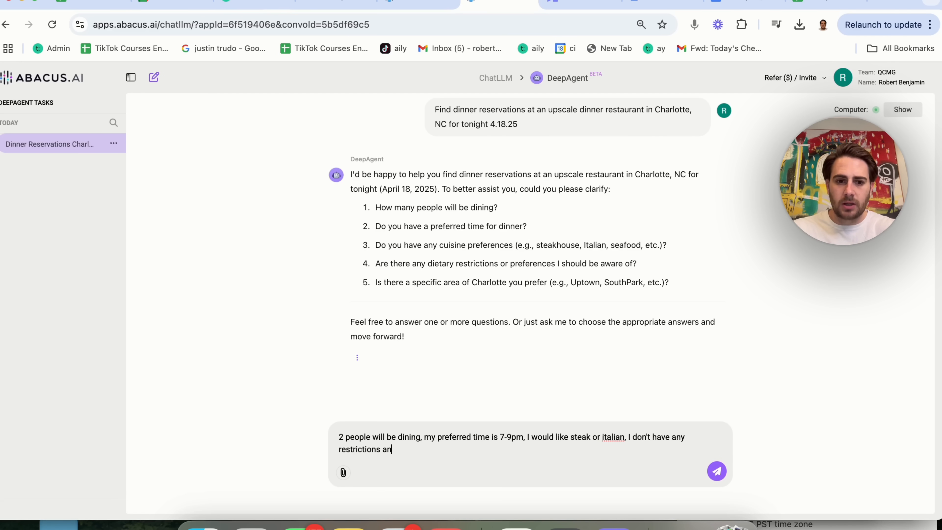
{"action": "type", "text": "d there's n"}
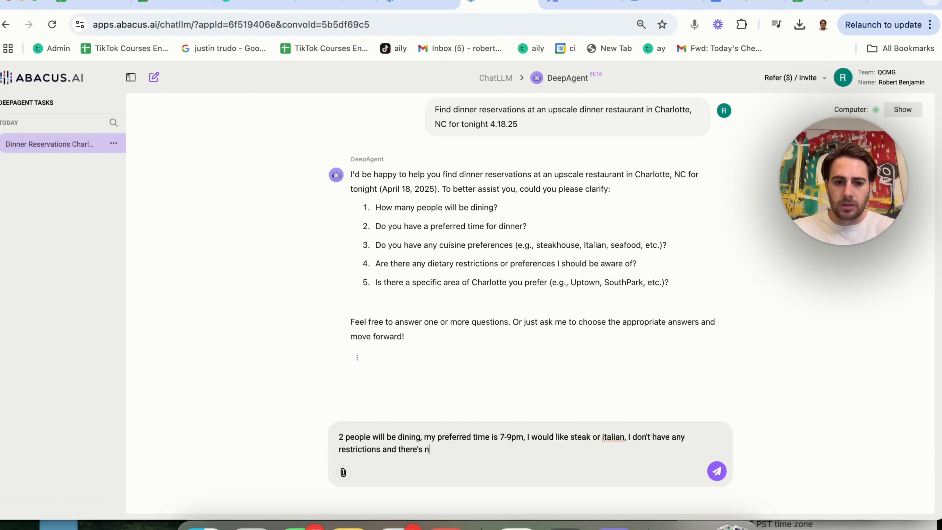
{"action": "type", "text": "o specific earea"}
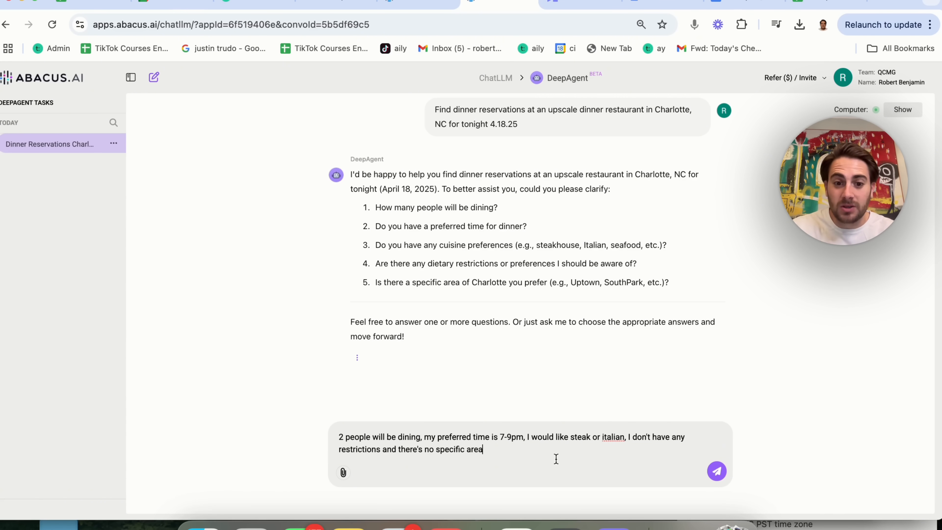
{"action": "left_click", "coordinate": [716, 471]}
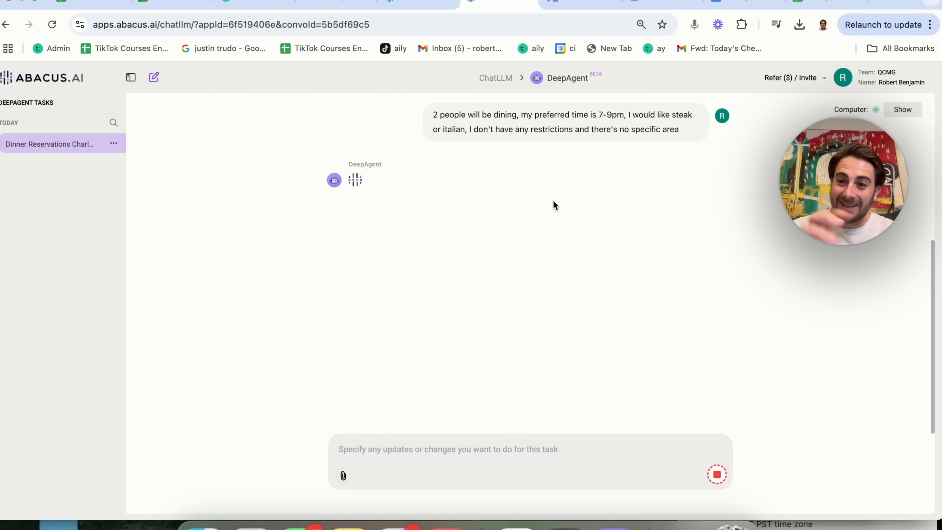
Review the running restaurant research and show the agent's computer panel
{"action": "scroll", "scroll_direction": "up", "scroll_amount": 3}
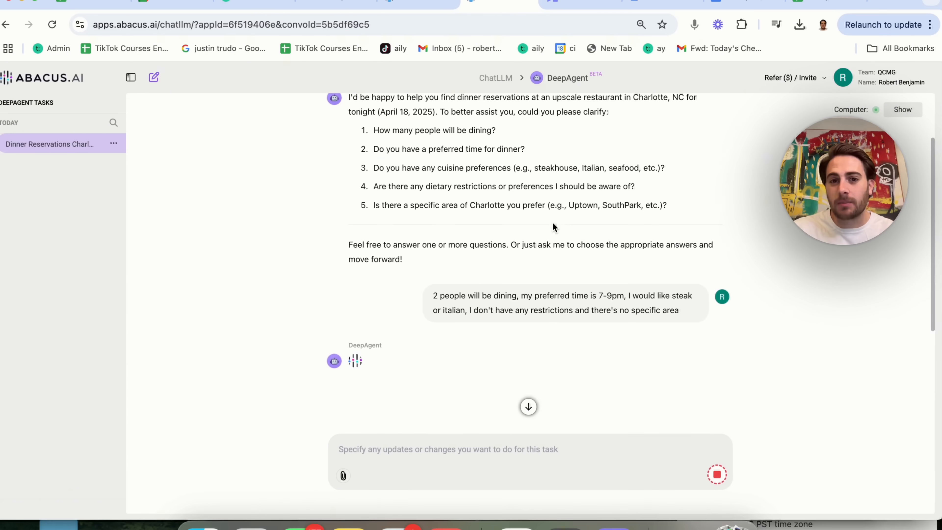
{"action": "scroll", "scroll_direction": "up", "scroll_amount": 3}
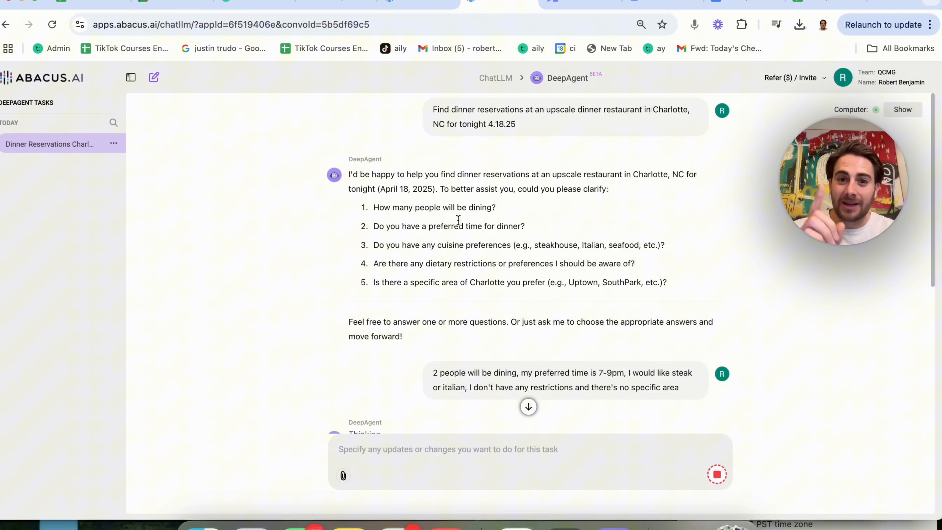
{"action": "scroll", "scroll_direction": "down", "scroll_amount": 3}
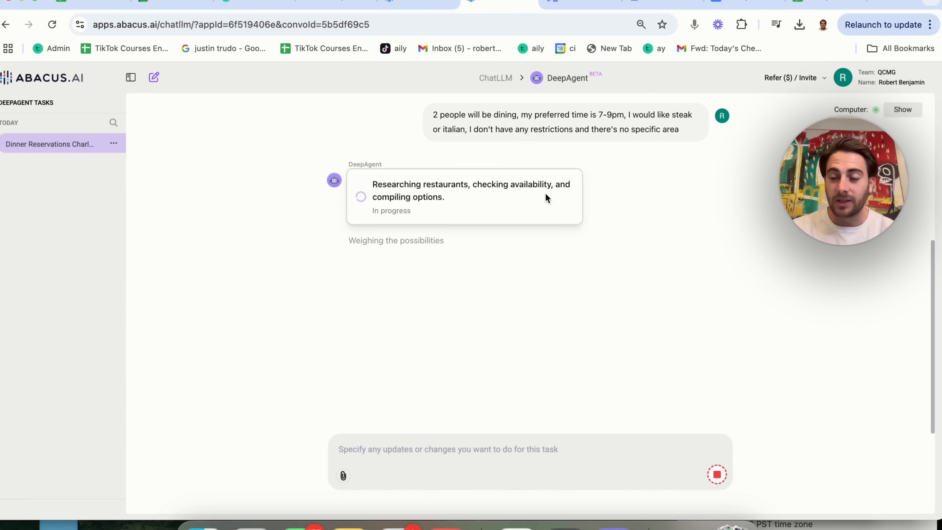
{"action": "mouse_move", "coordinate": [630, 355]}
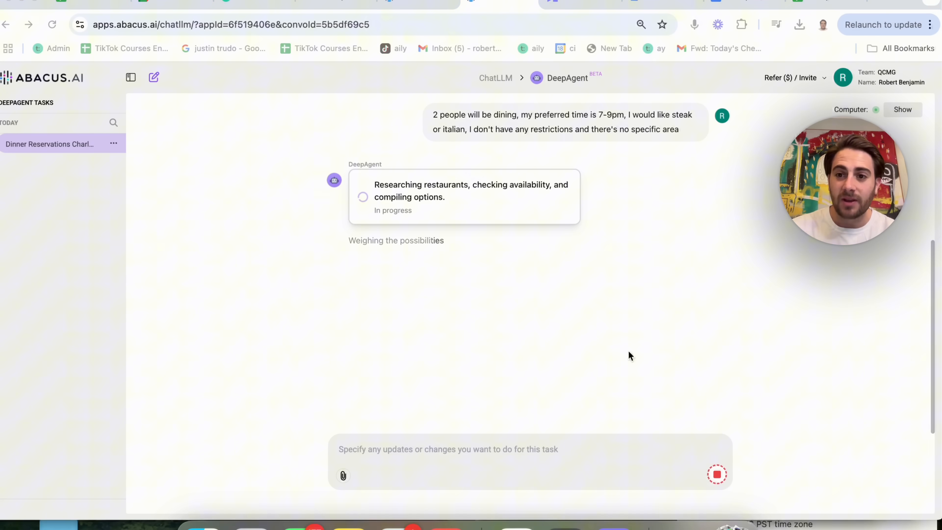
{"action": "mouse_move", "coordinate": [894, 120]}
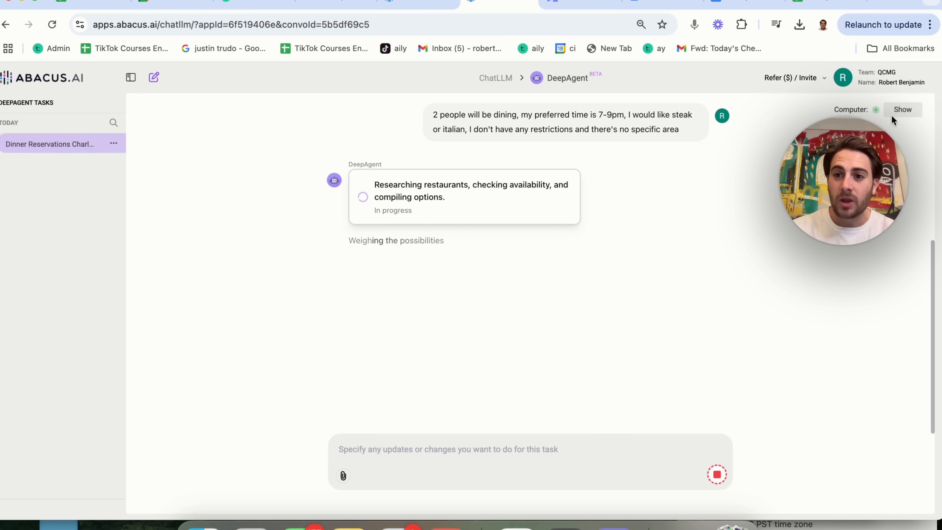
{"action": "left_click", "coordinate": [902, 109]}
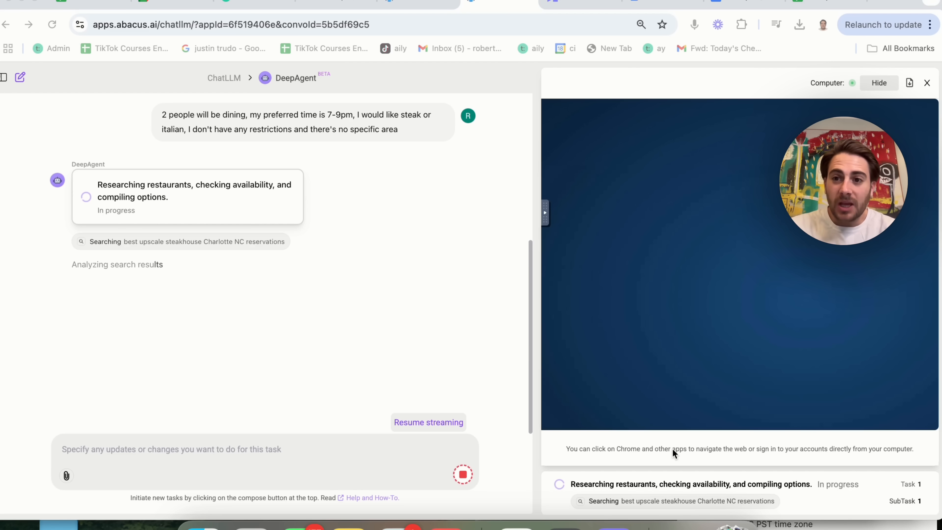
{"action": "mouse_move", "coordinate": [547, 217]}
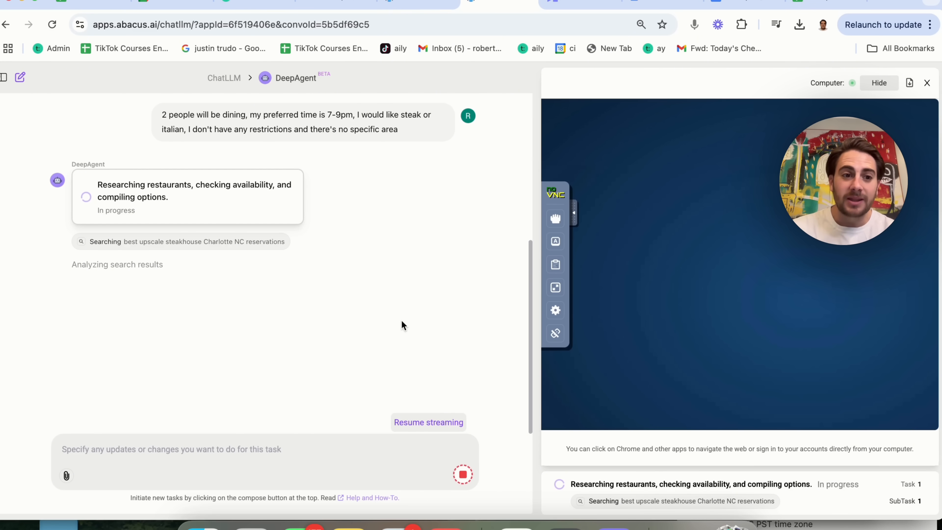
{"action": "mouse_move", "coordinate": [649, 190]}
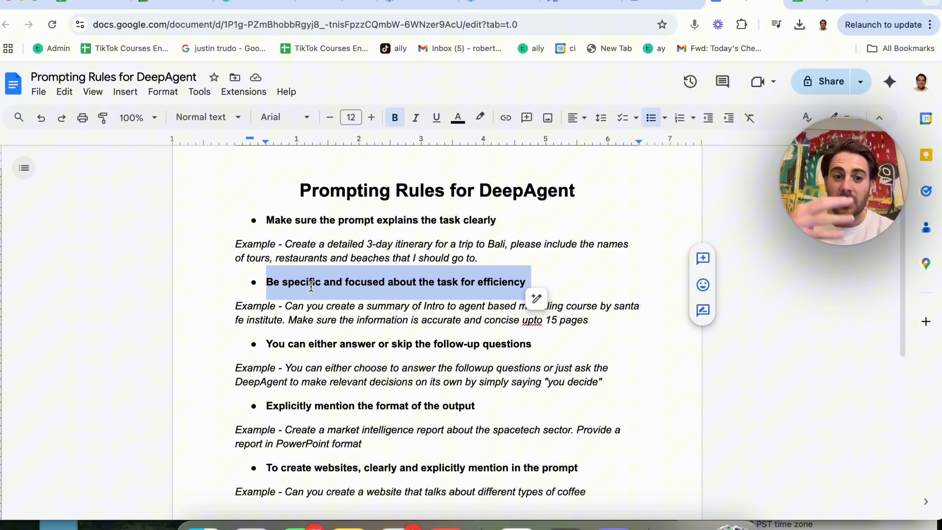
Highlight the rule lines and examples in the Prompting Rules for DeepAgent document
{"action": "left_click", "coordinate": [310, 343]}
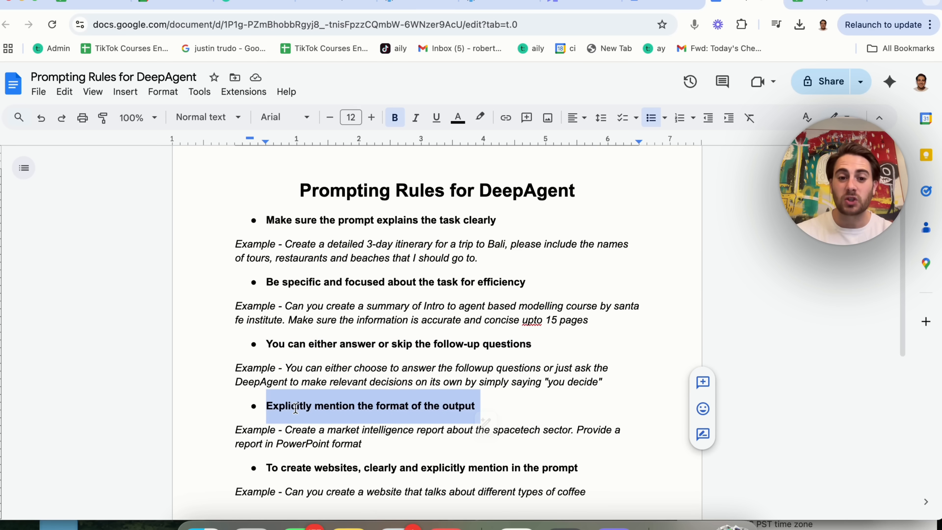
{"action": "left_click", "coordinate": [312, 469]}
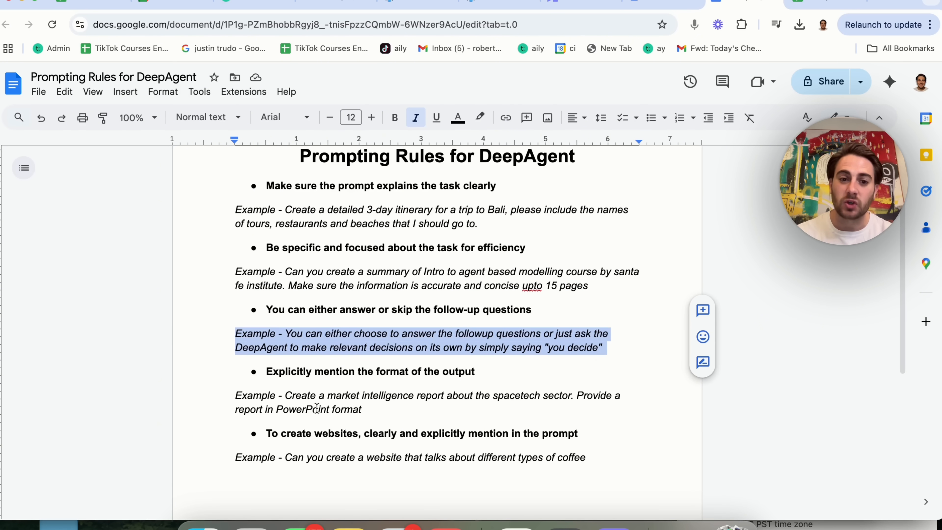
{"action": "left_click", "coordinate": [268, 371]}
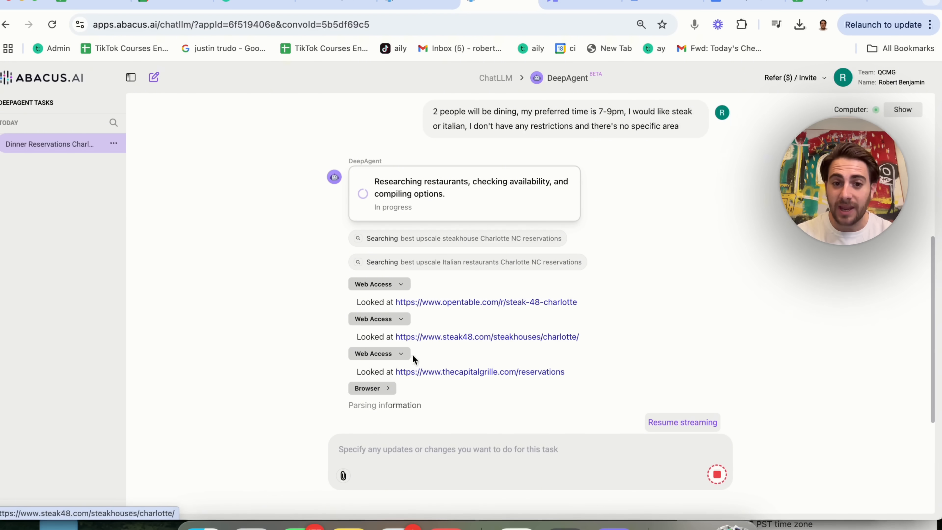
Scroll through the Available Dinner Reservations list from Sullivan's Steakhouse to Luce Restaurant & Bar
{"action": "scroll", "scroll_direction": "down", "scroll_amount": 3}
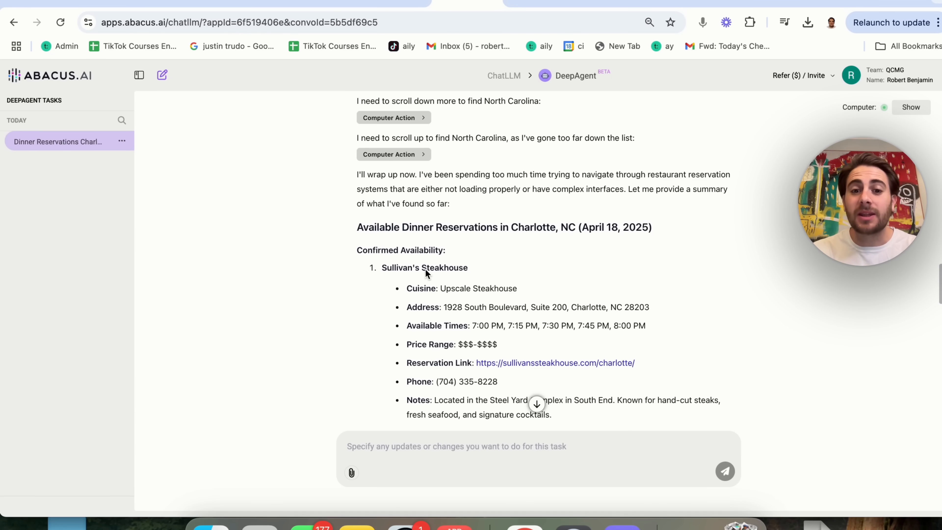
{"action": "scroll", "scroll_direction": "down", "scroll_amount": 3}
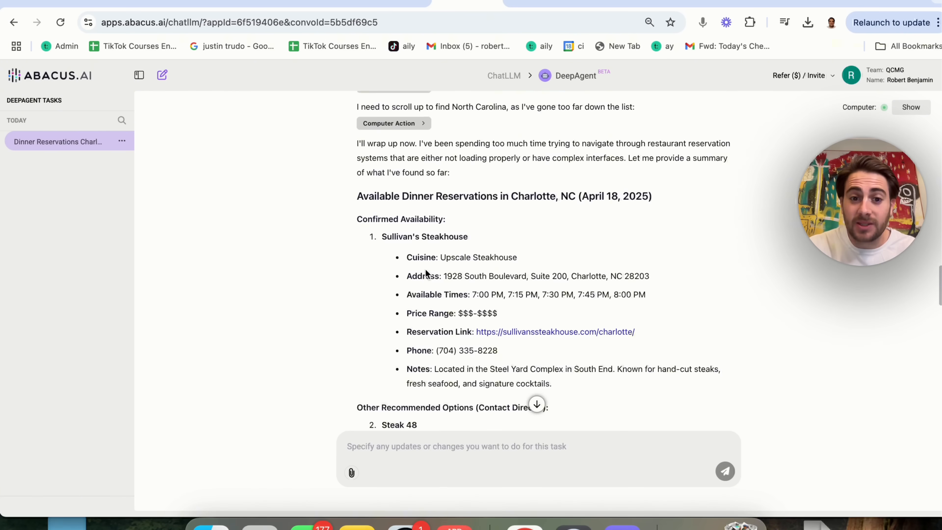
{"action": "scroll", "scroll_direction": "down", "scroll_amount": 3}
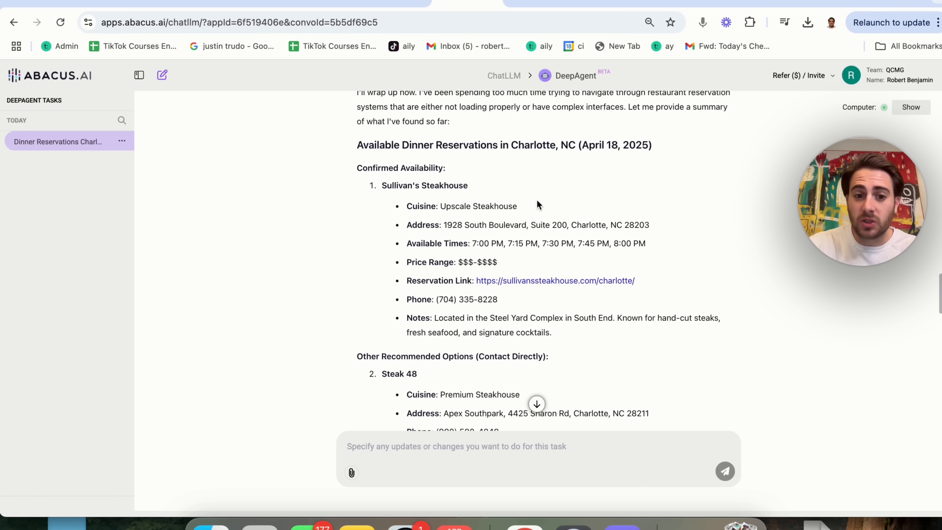
{"action": "mouse_move", "coordinate": [340, 254]}
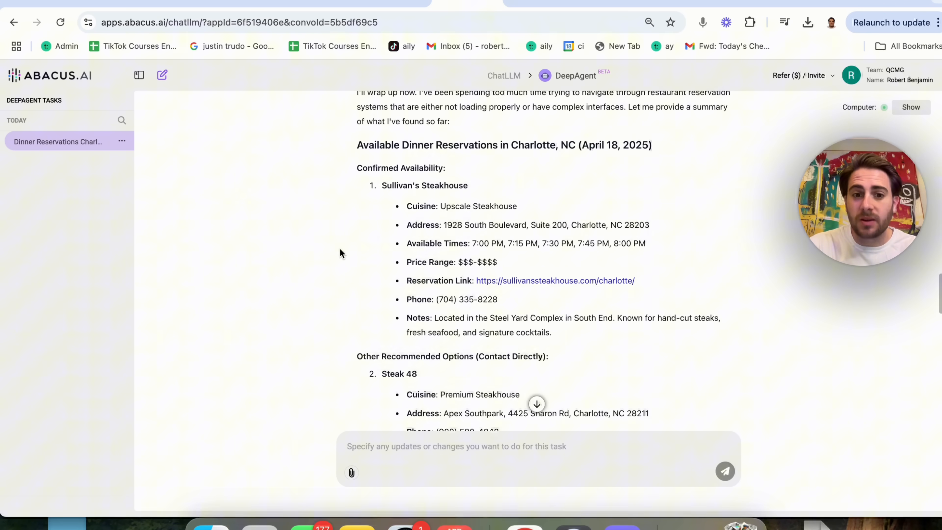
{"action": "mouse_move", "coordinate": [437, 306]}
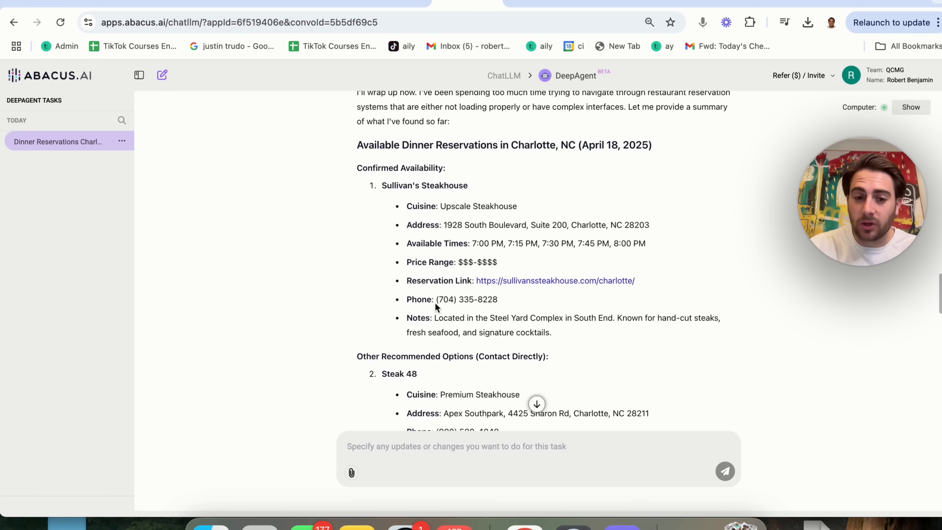
{"action": "scroll", "scroll_direction": "down", "scroll_amount": 3}
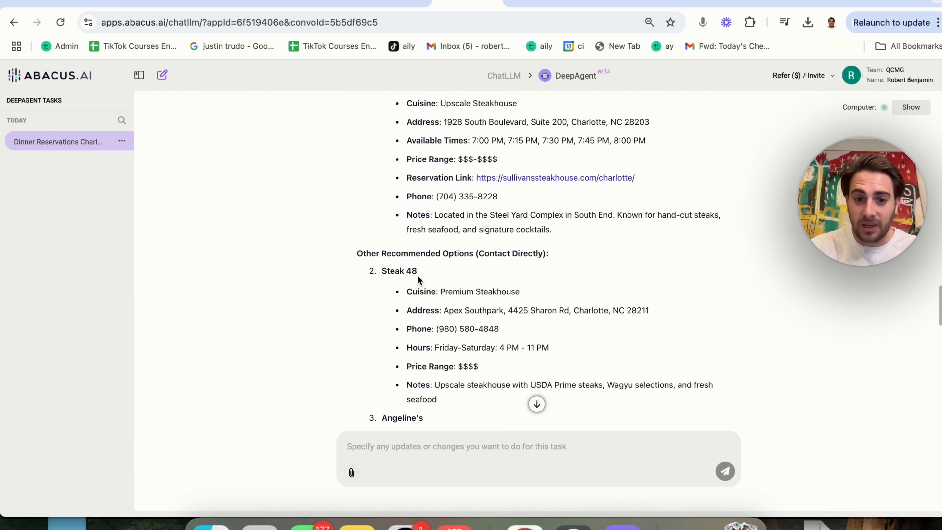
{"action": "scroll", "scroll_direction": "down", "scroll_amount": 3}
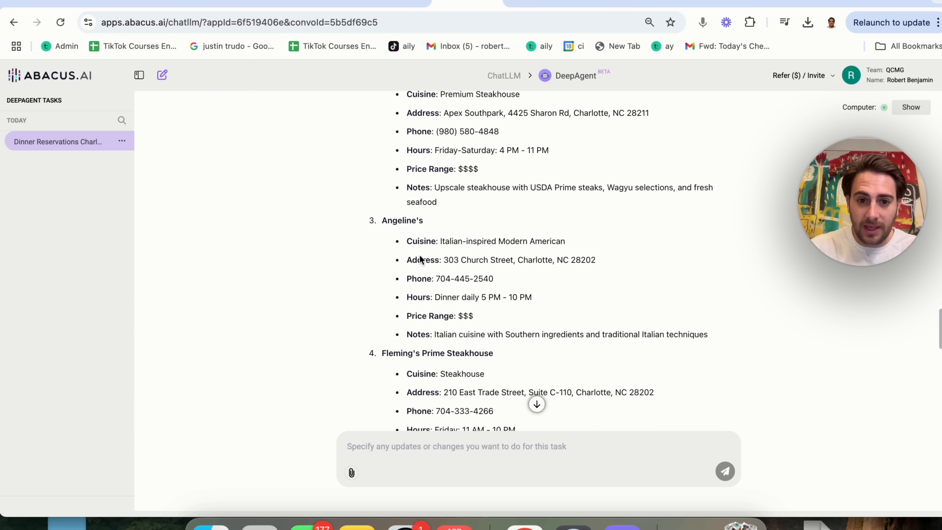
{"action": "scroll", "scroll_direction": "down", "scroll_amount": 3}
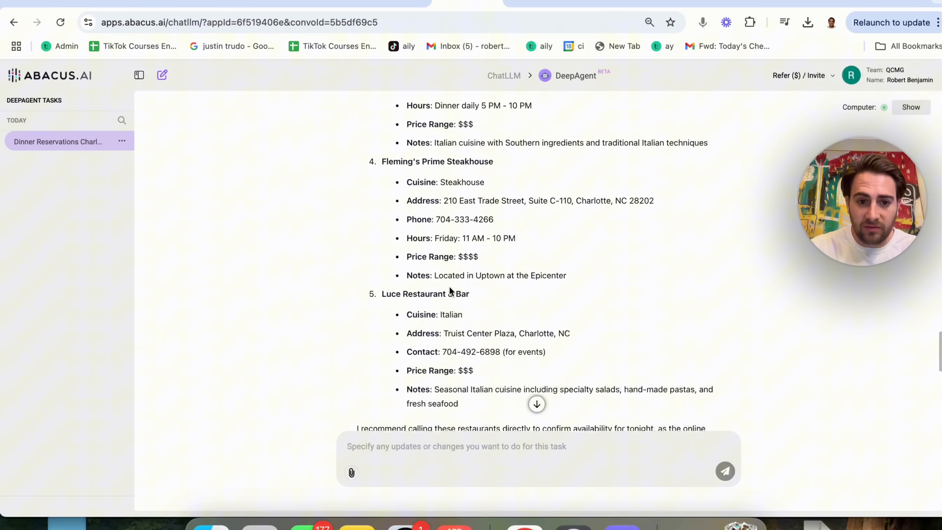
{"action": "scroll", "scroll_direction": "down", "scroll_amount": 3}
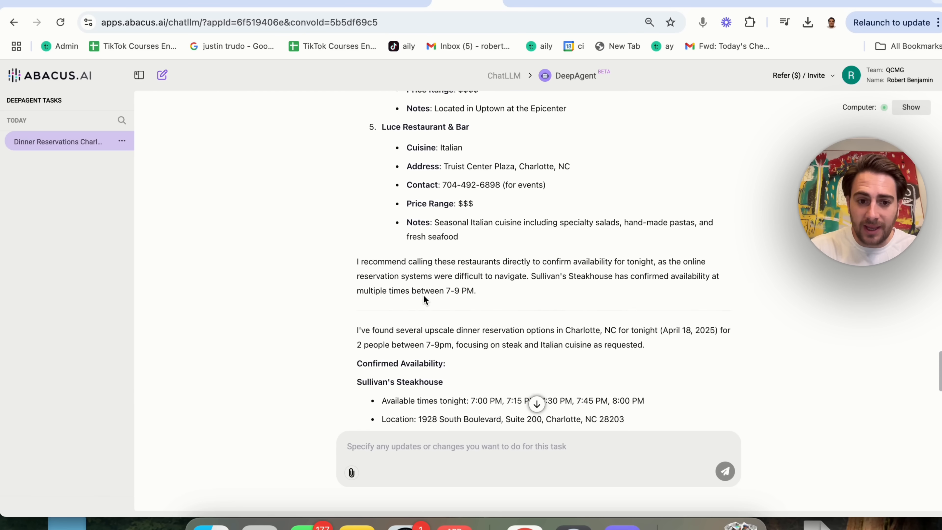
{"action": "scroll", "scroll_direction": "down", "scroll_amount": 3}
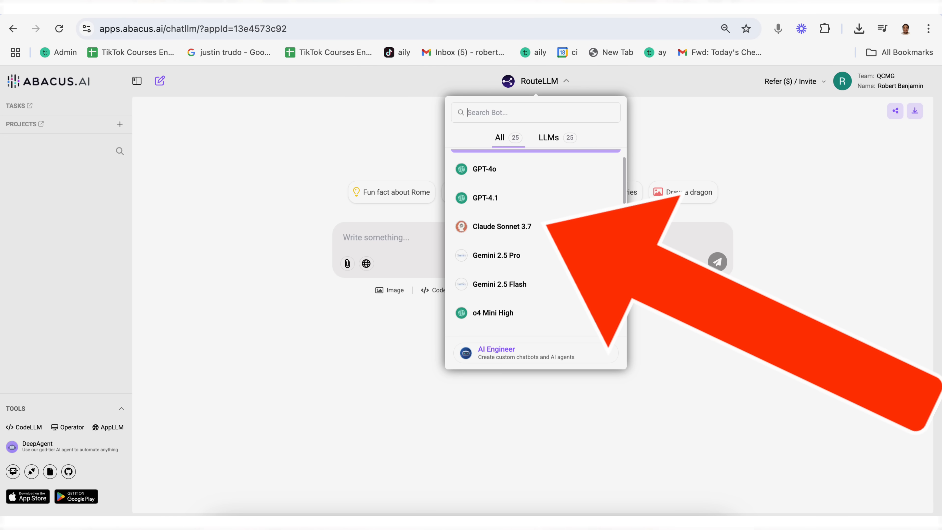
Choose AI Engineer from the RouteLLM dropdown and bring up the Jira Dashboard sample task
{"action": "left_click", "coordinate": [495, 354]}
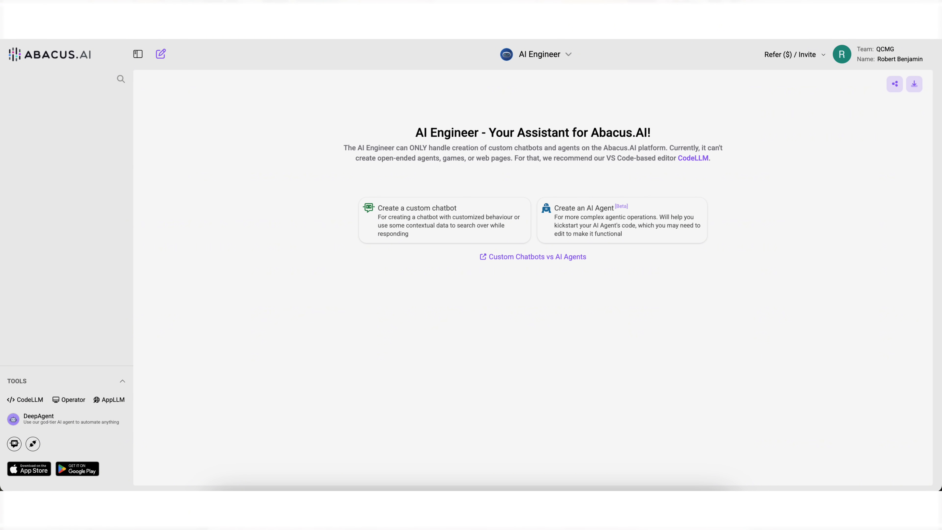
{"action": "left_click", "coordinate": [113, 400]}
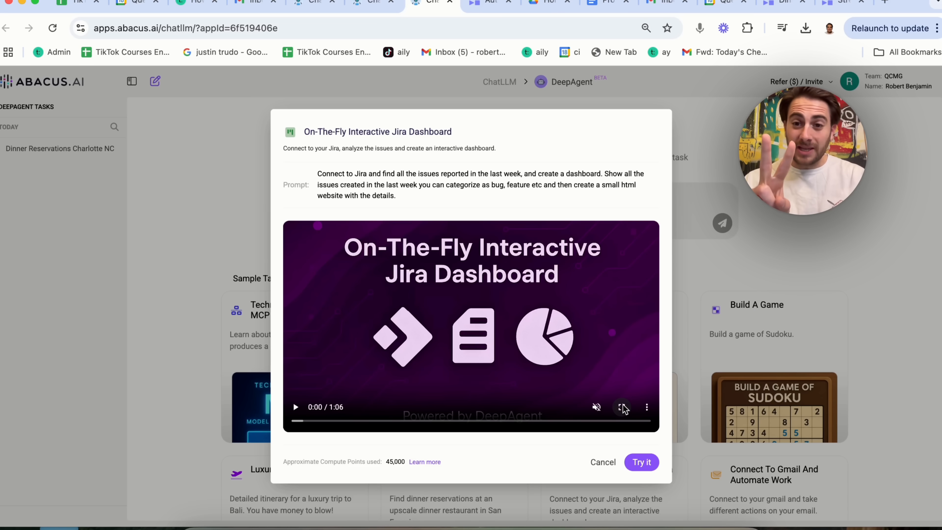
{"action": "mouse_move", "coordinate": [311, 209]}
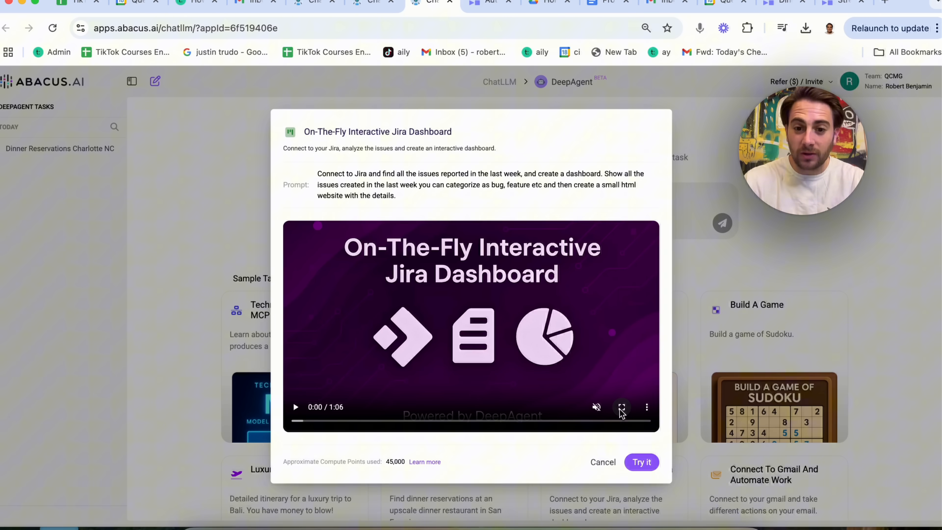
Play the Jira Dashboard sample task's demo video in fullscreen
{"action": "left_click", "coordinate": [622, 407]}
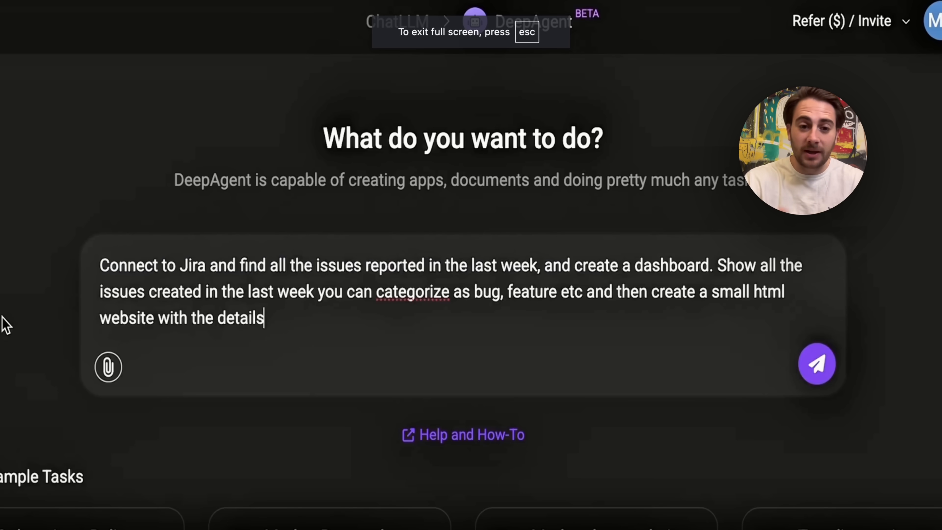
Send the Jira prompt and answer with the Jira URL, all projects, built-in issues, dark grey theme and charts
{"action": "left_click", "coordinate": [816, 364]}
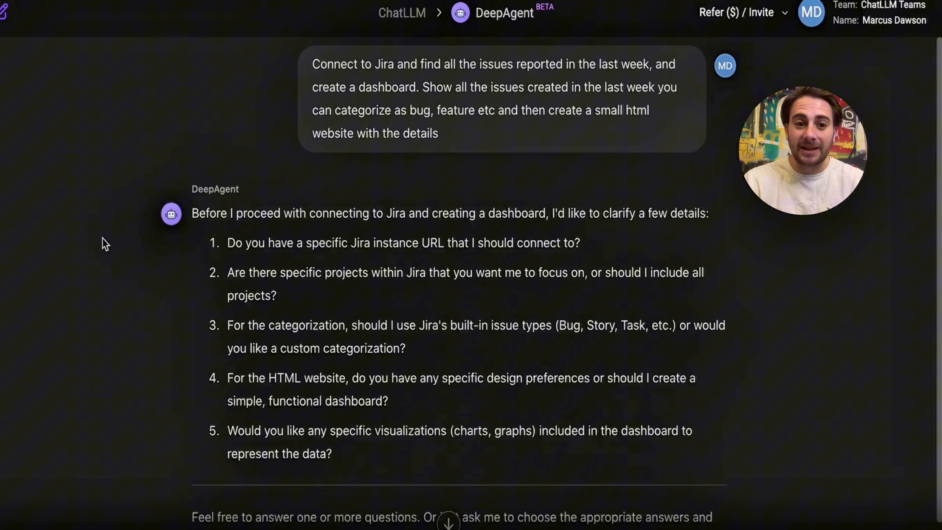
{"action": "scroll", "scroll_direction": "down", "scroll_amount": 3}
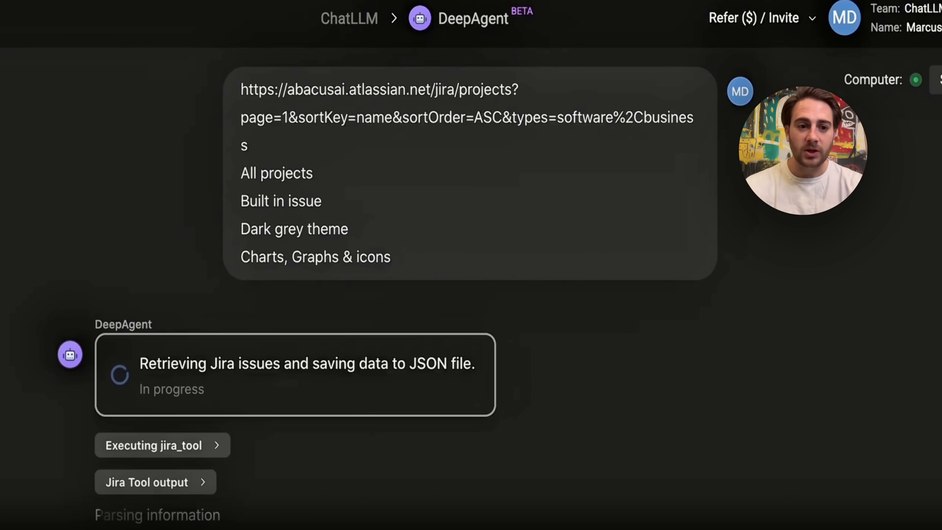
Follow the output as jira_tool saves 199 issues to jira_data.json and the dashboard files are created
{"action": "scroll", "scroll_direction": "down", "scroll_amount": 3}
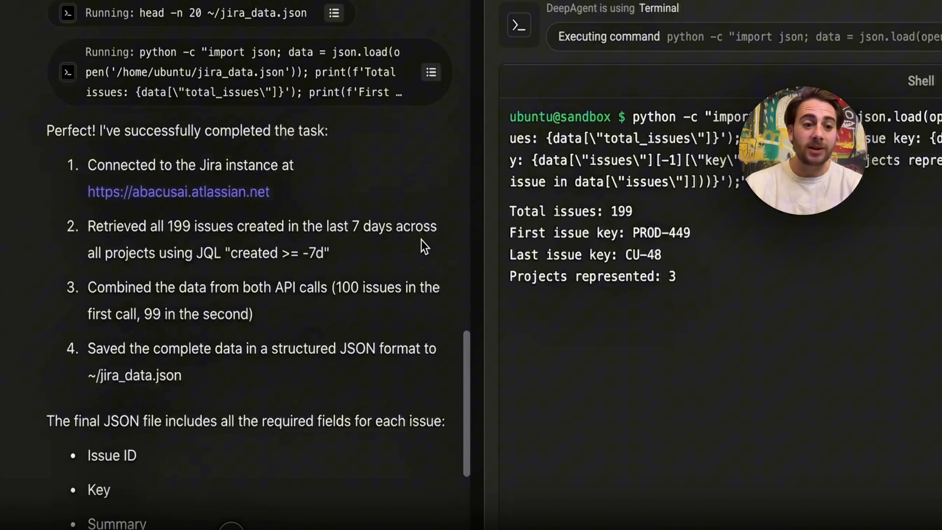
{"action": "scroll", "scroll_direction": "down", "scroll_amount": 3}
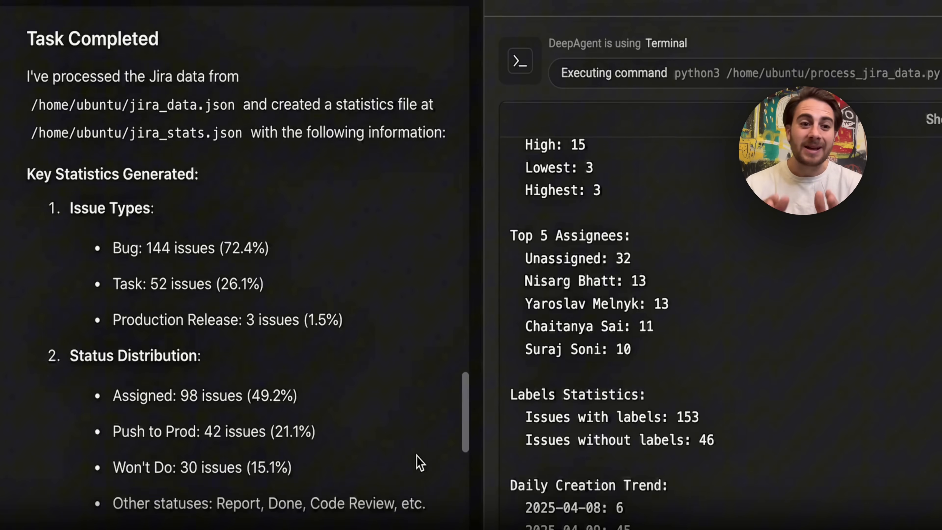
{"action": "scroll", "scroll_direction": "down", "scroll_amount": 3}
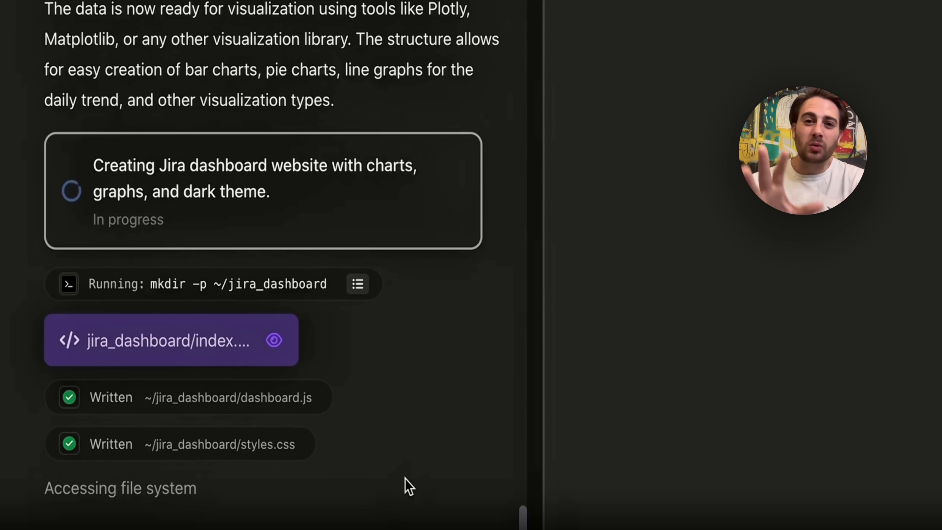
Scroll through the completed Jira dashboard files and insights summary
{"action": "scroll", "scroll_direction": "down", "scroll_amount": 3}
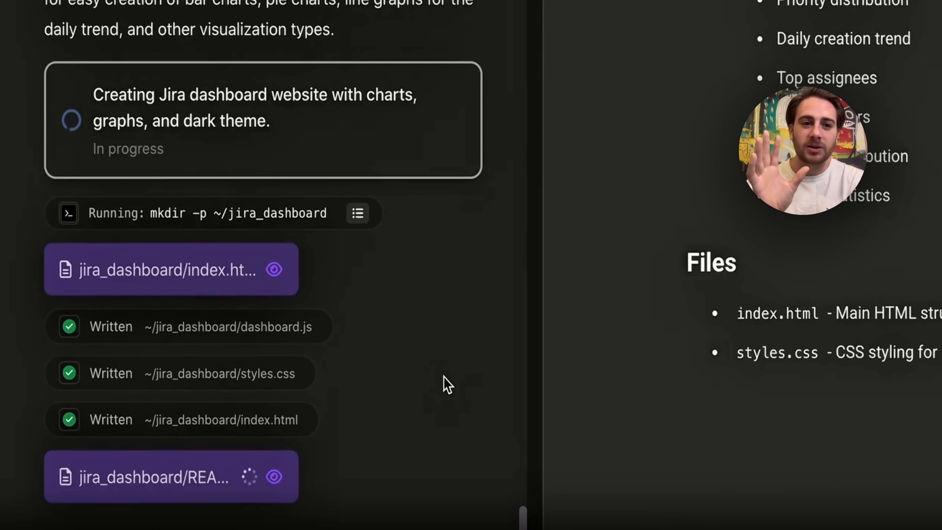
{"action": "scroll", "scroll_direction": "down", "scroll_amount": 3}
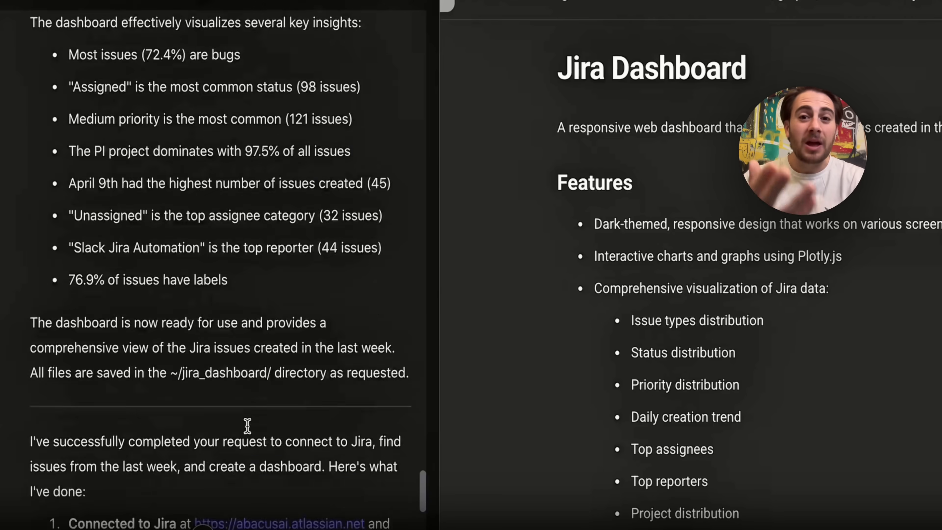
{"action": "scroll", "scroll_direction": "up", "scroll_amount": 3}
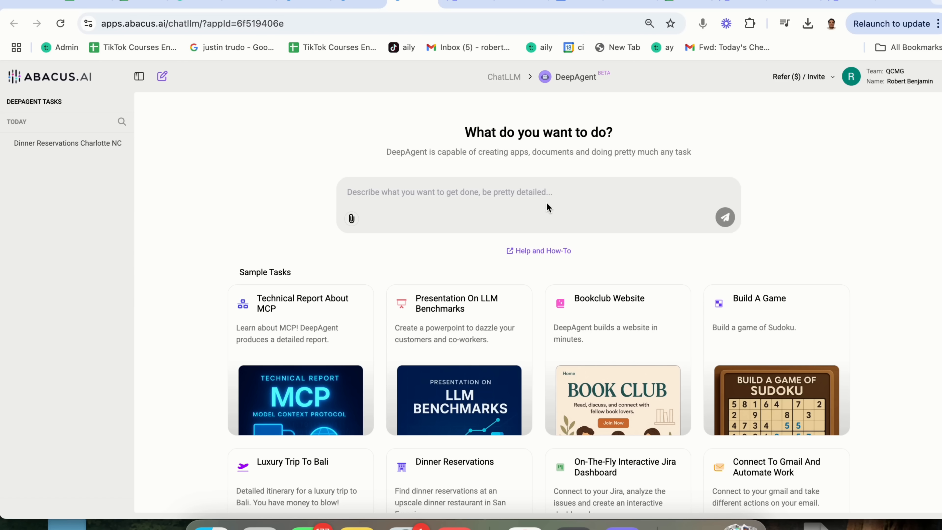
{"action": "mouse_move", "coordinate": [534, 201]}
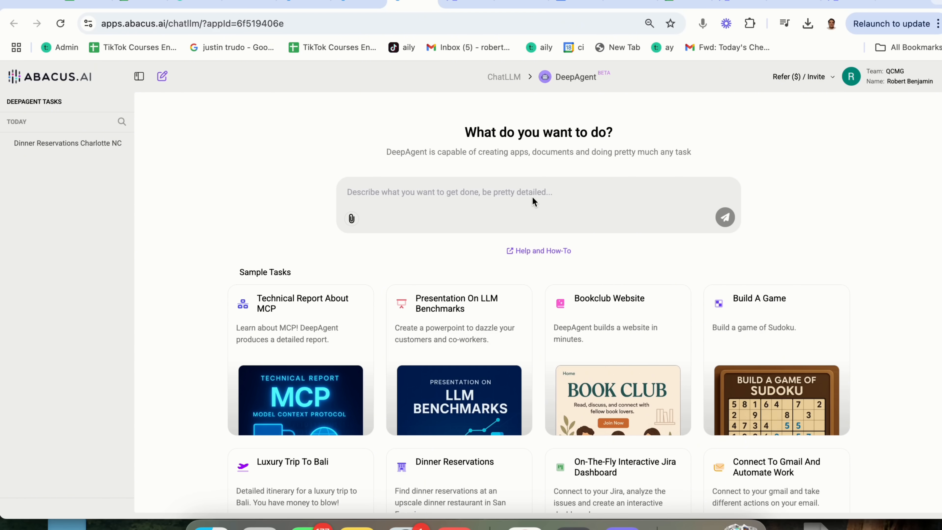
Write a request for a YouTube idea research agent pitching growth ideas with over 50K views
{"action": "type", "text": "I need you to be"}
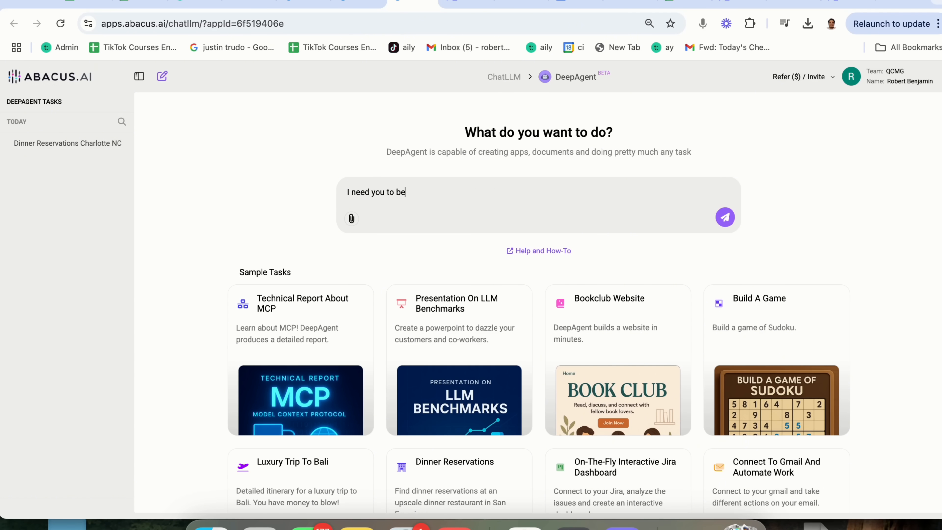
{"action": "type", "text": "a youtube idea"}
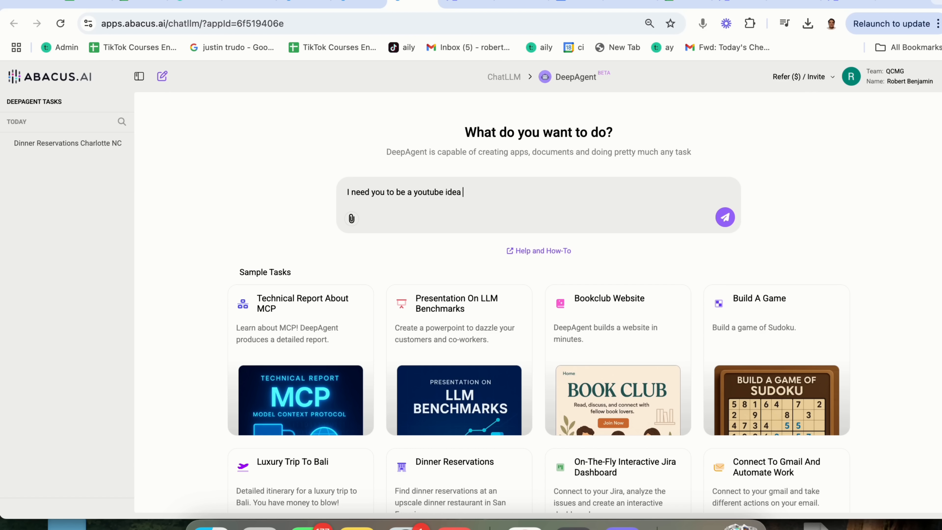
{"action": "type", "text": "research agent. I want you to look for a"}
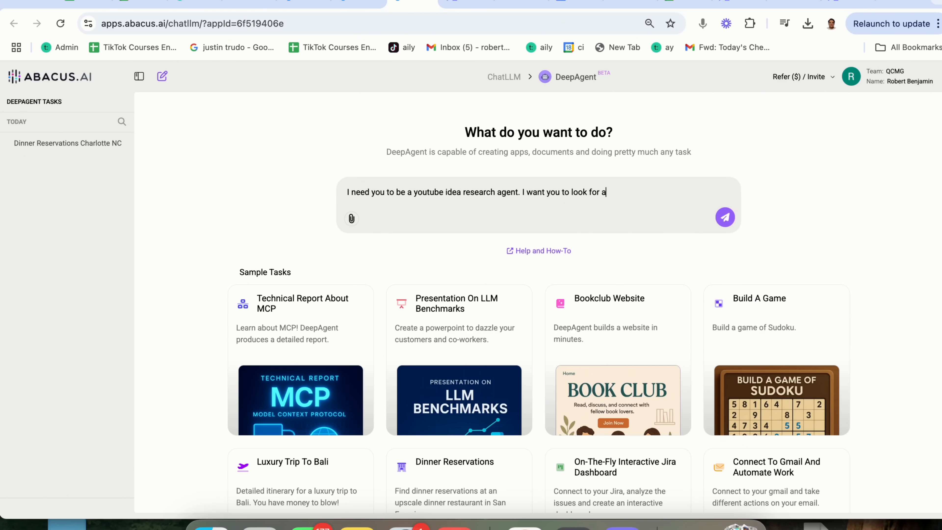
{"action": "type", "text": "ll terms related to"}
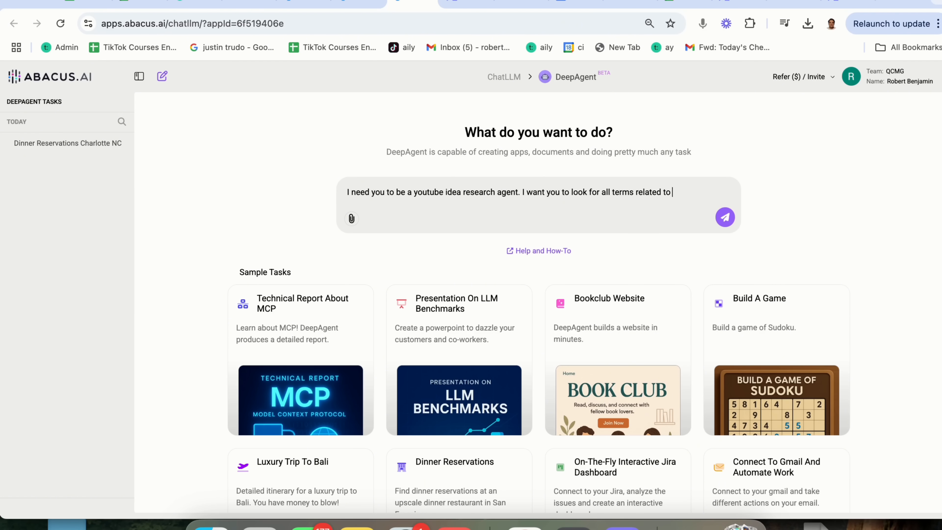
{"action": "type", "text": "growing on YouTube"}
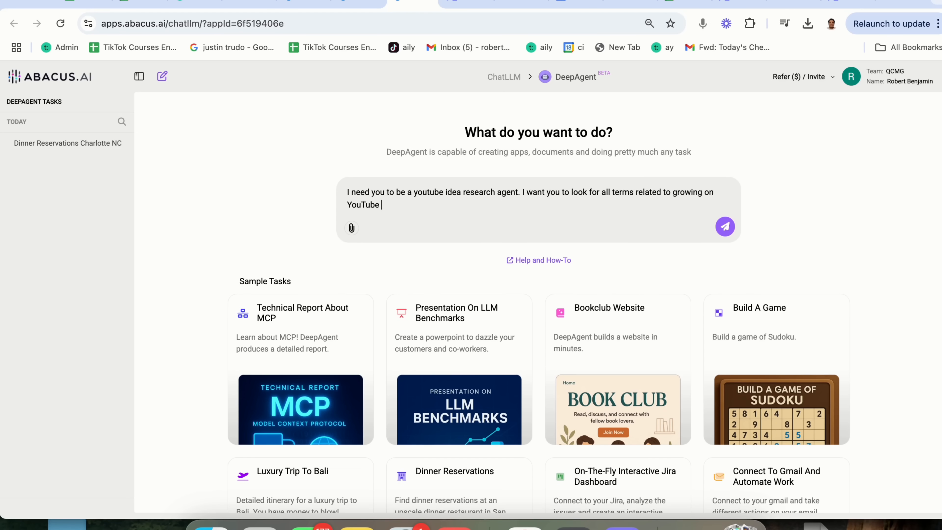
{"action": "type", "text": "and pitch me for what videos I should be"}
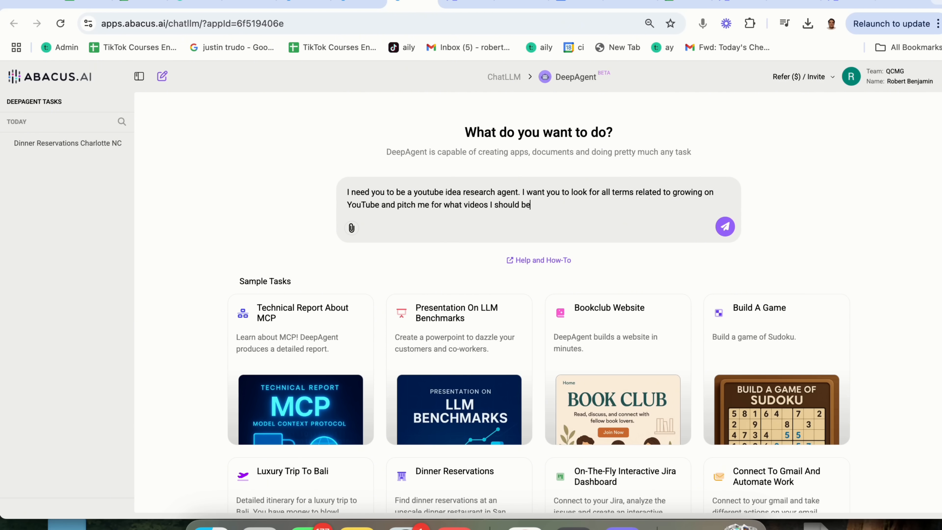
{"action": "type", "text": "creating. I on"}
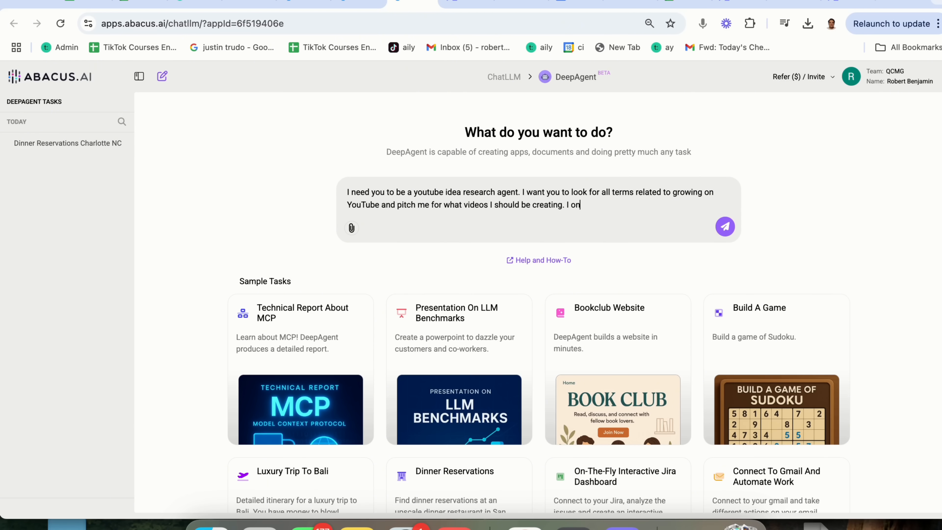
{"action": "type", "text": "ly want ideas that ha"}
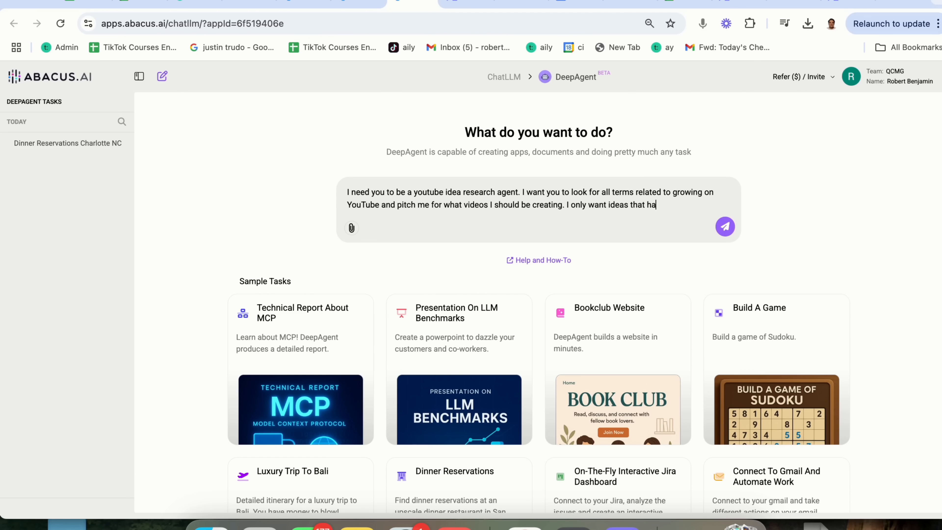
{"action": "type", "text": "ve over 50K views"}
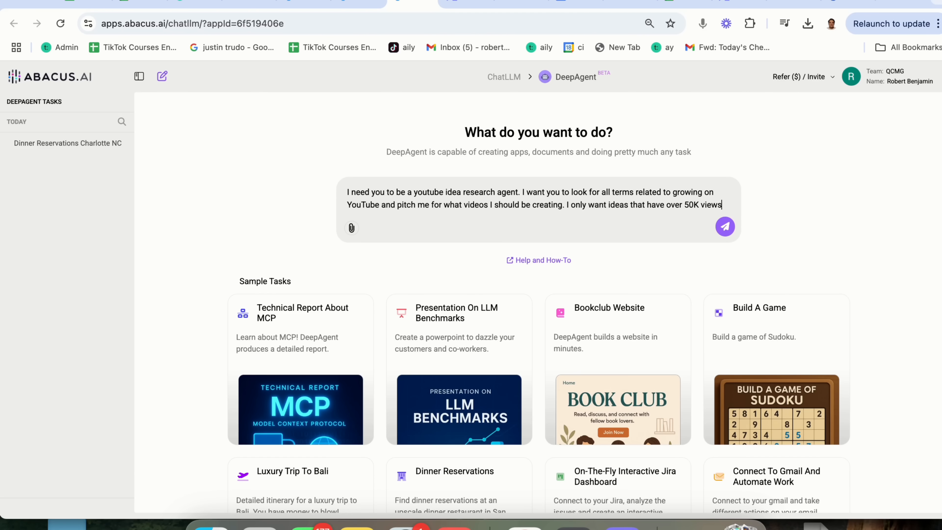
{"action": "left_click", "coordinate": [808, 23]}
{"action": "type", "text": "from another creator and they should a"}
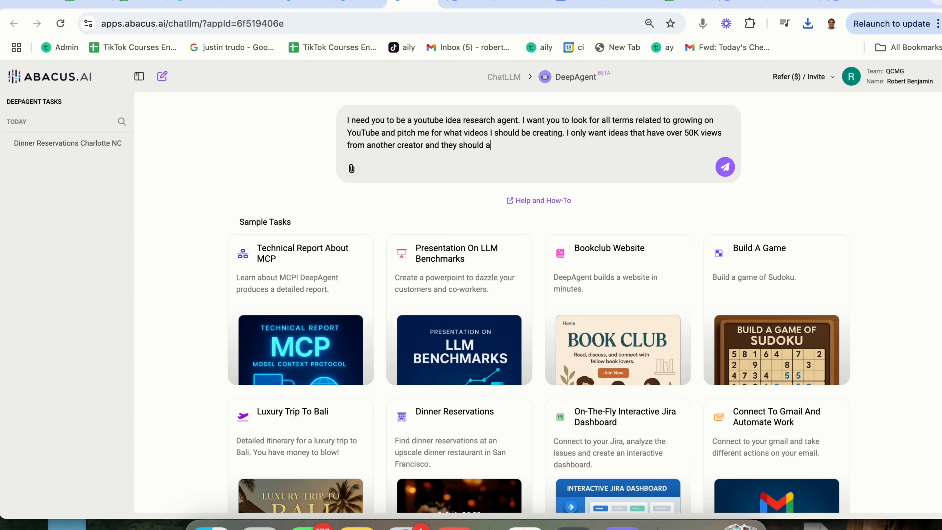
Specify the niche: growing on YouTube, the algorithm, getting views and related topics
{"action": "type", "text": "ll be around growing"}
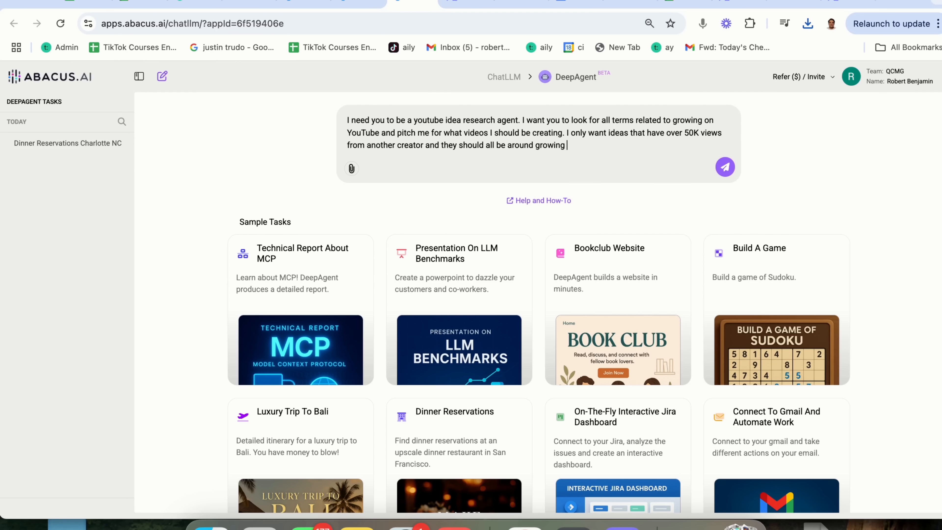
{"action": "type", "text": "on youtube, the y"}
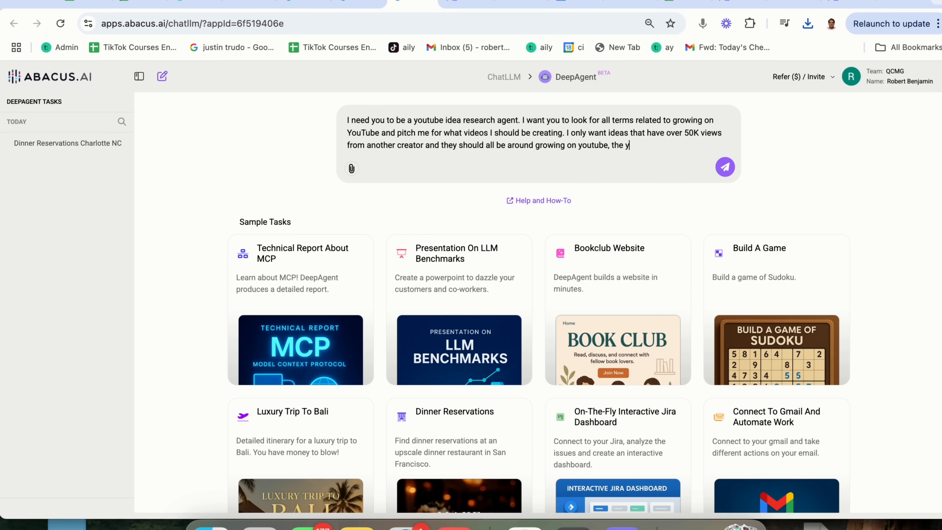
{"action": "type", "text": "outube a"}
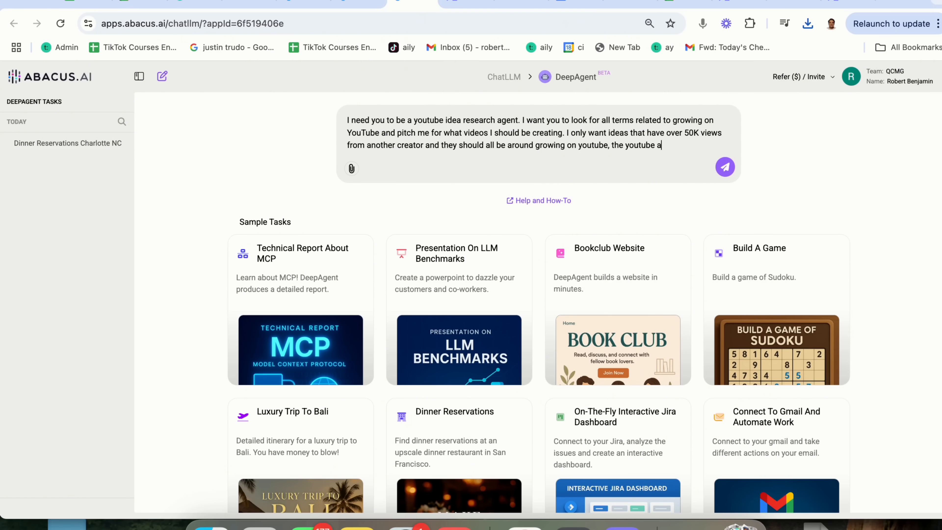
{"action": "type", "text": "lgorithm, how to get views o"}
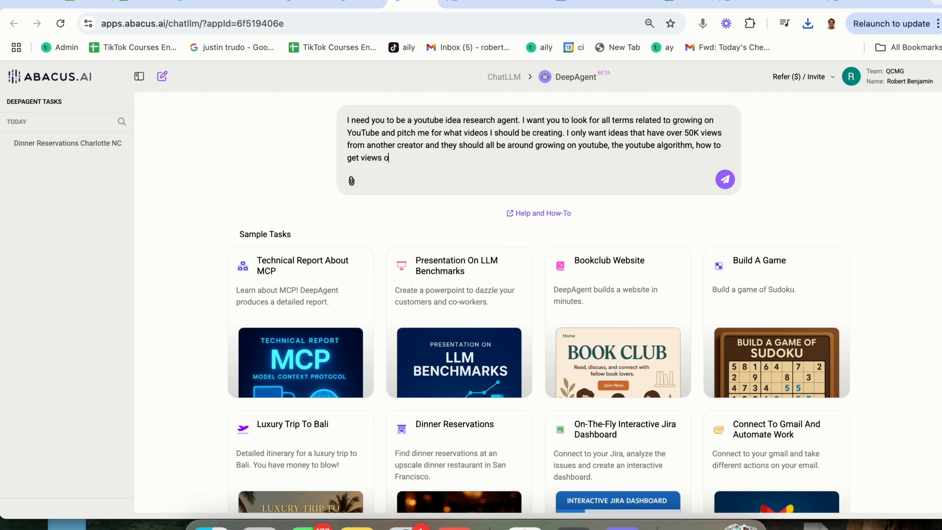
{"action": "type", "text": "n youtube and all thing"}
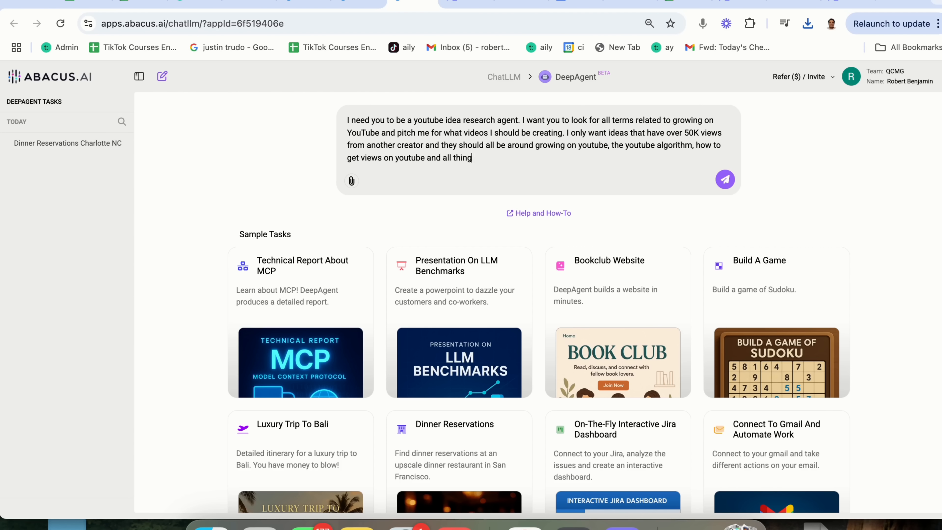
{"action": "type", "text": "s related to that."}
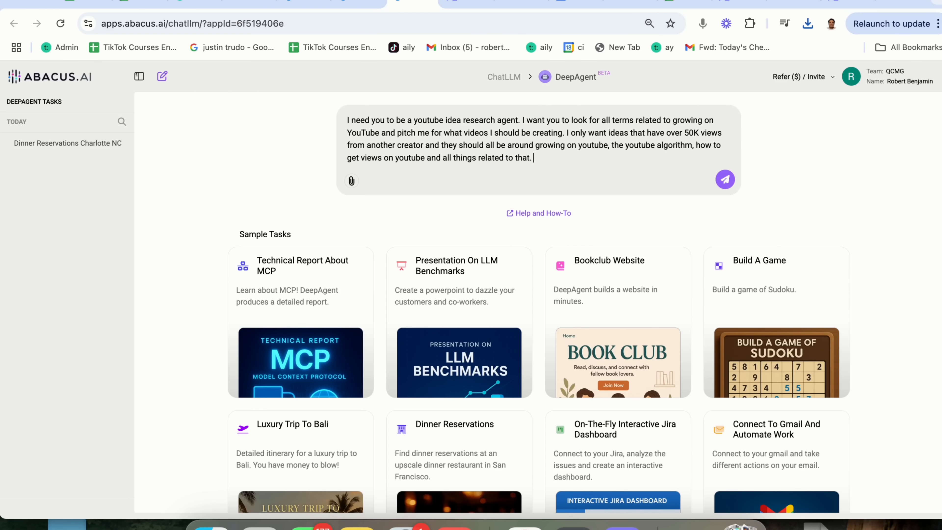
Require YouTube-only sources and a pitch chart per idea, then send the request
{"action": "type", "text": "Please ONLY look"}
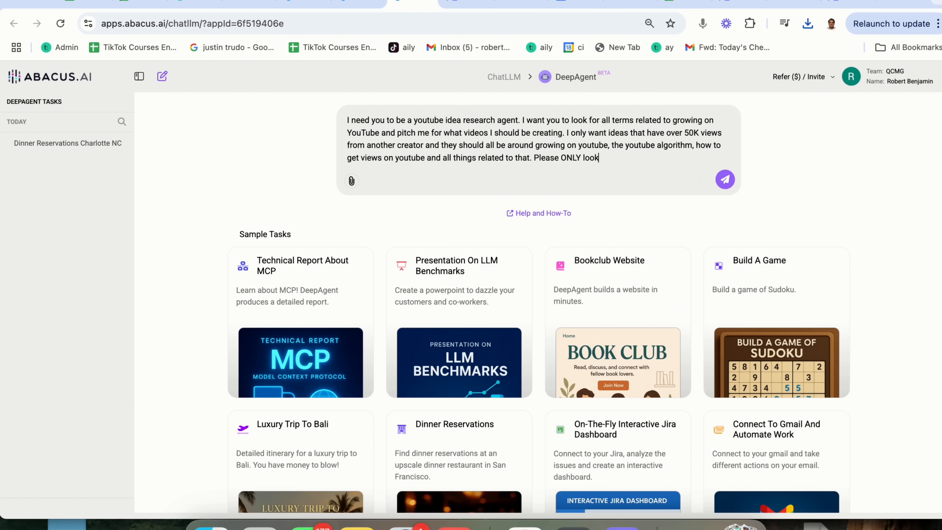
{"action": "type", "text": "at youtube videos a"}
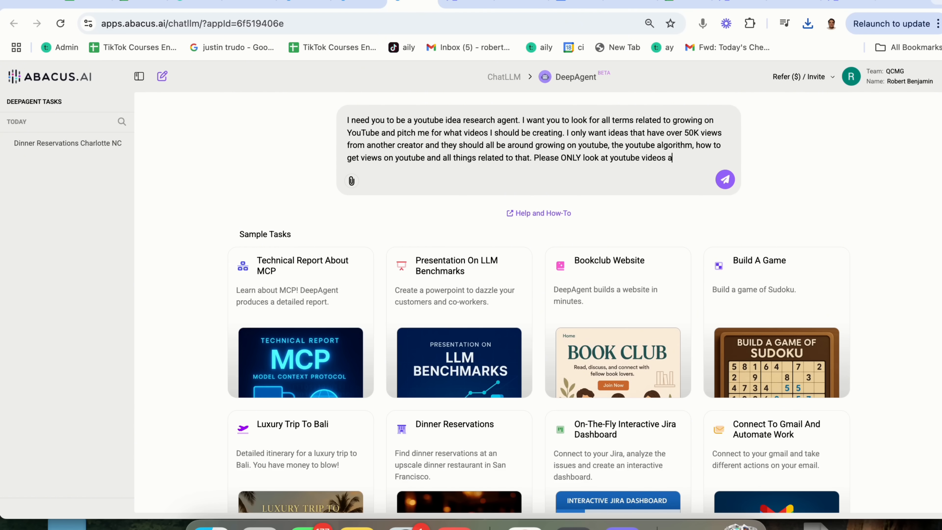
{"action": "type", "text": "and build me a chart that pitc"}
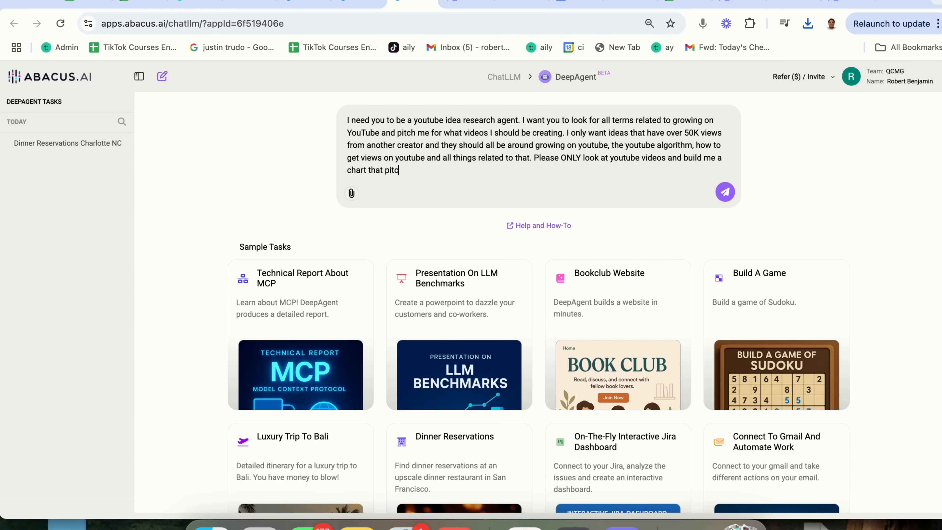
{"action": "type", "text": "hes on each idea and why I should"}
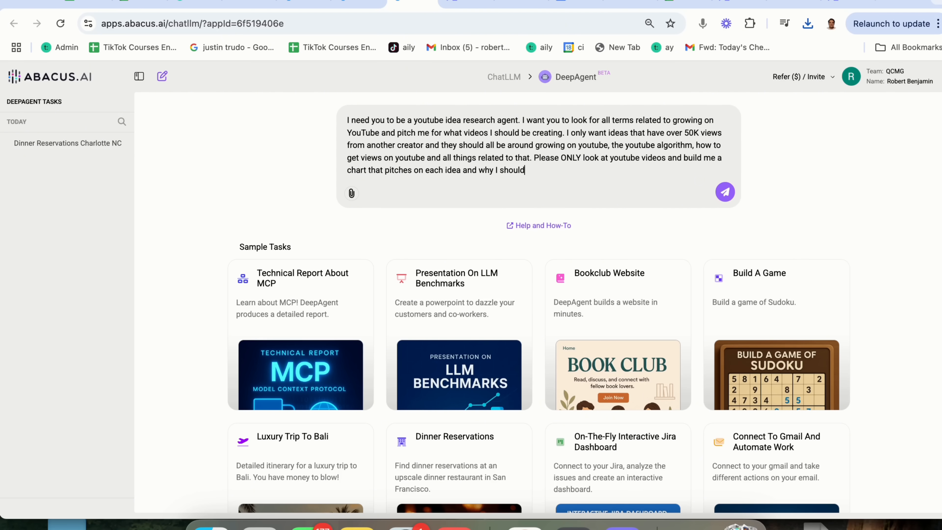
{"action": "type", "text": "create it"}
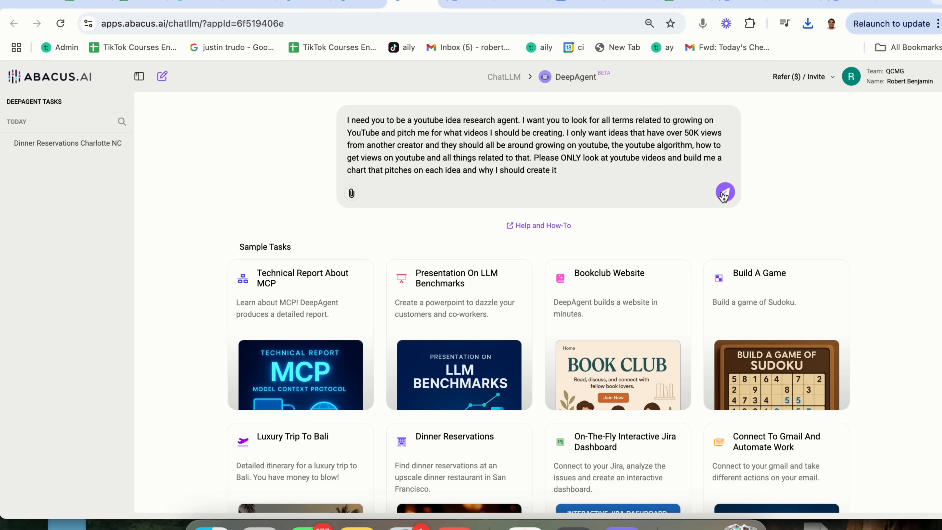
{"action": "left_click", "coordinate": [725, 193]}
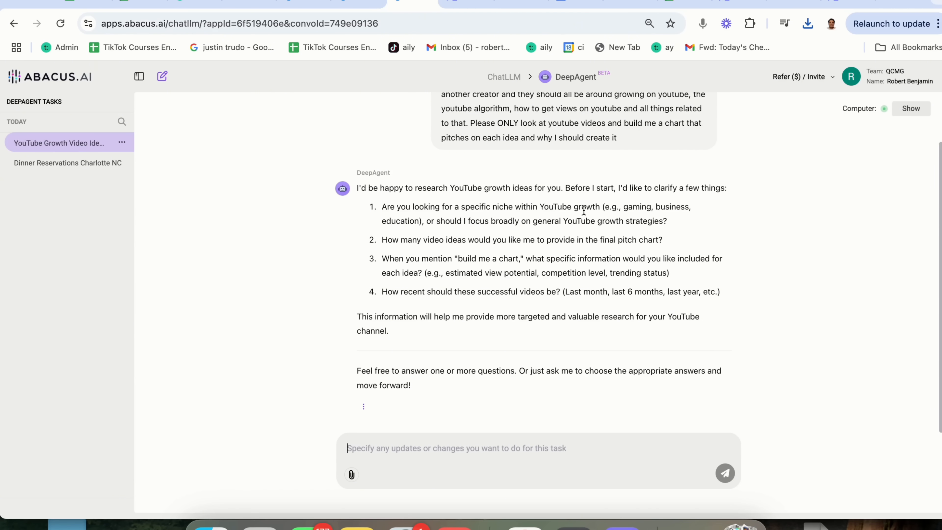
{"action": "mouse_move", "coordinate": [413, 452]}
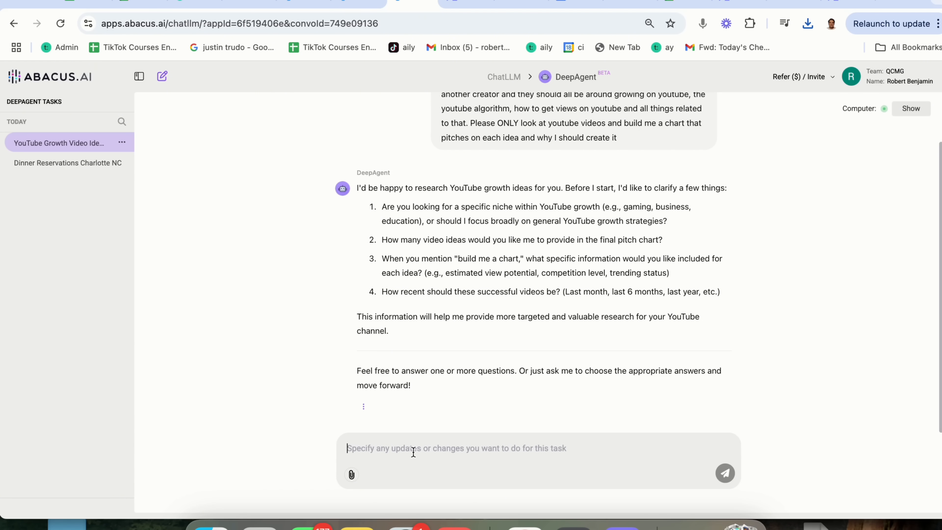
Answer that you want 10 general YouTube growth ideas with a chart
{"action": "type", "text": "I am"}
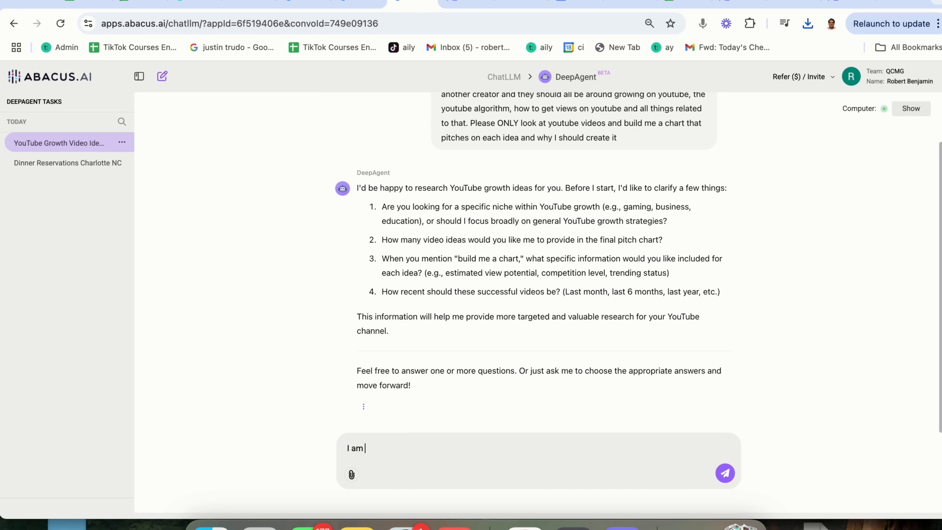
{"action": "type", "text": "just looking for y"}
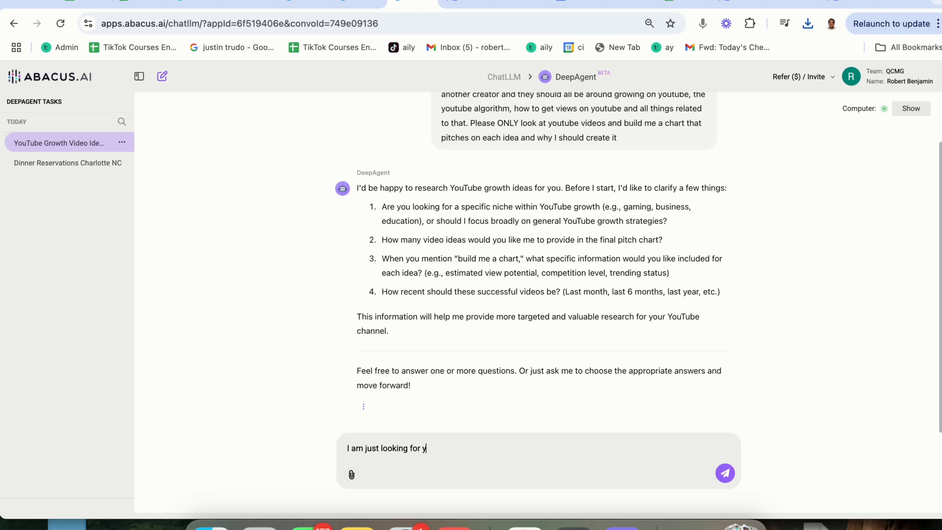
{"action": "type", "text": "outube growth in ge"}
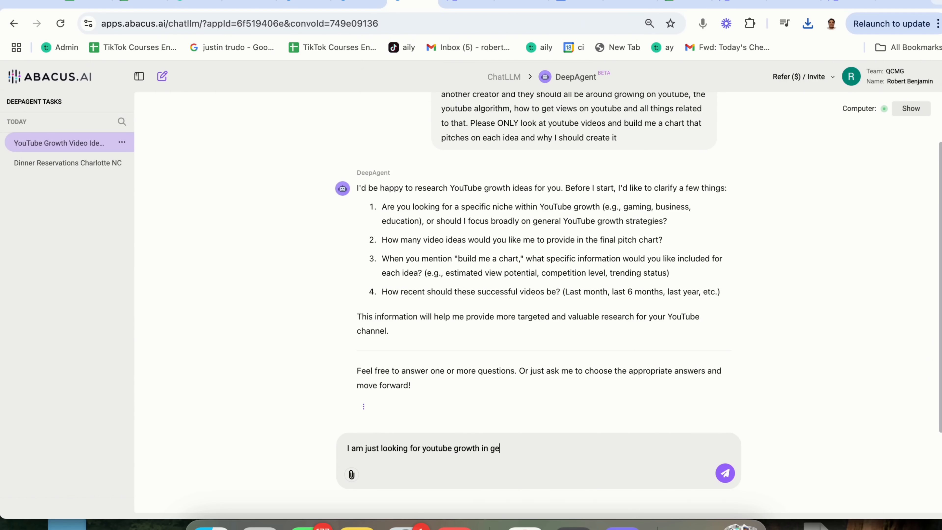
{"action": "type", "text": "neral, I want"}
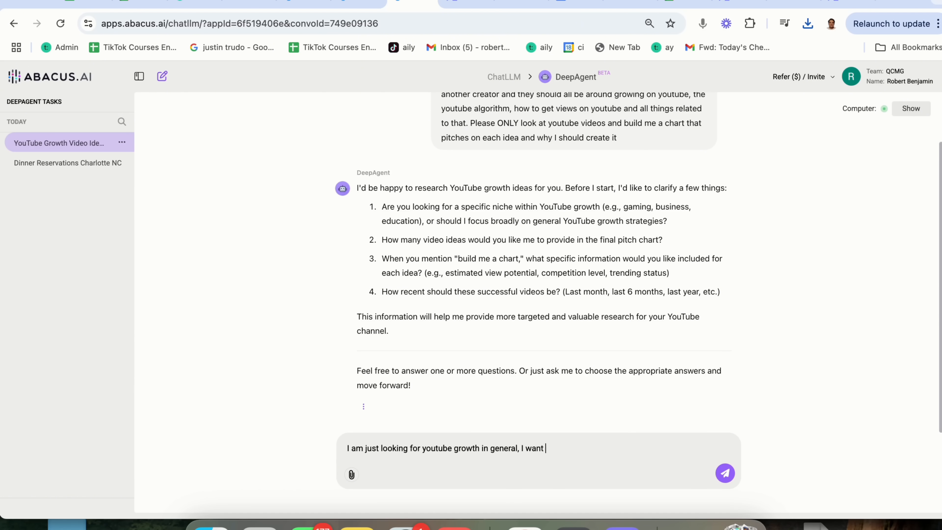
{"action": "type", "text": "10 ideas"}
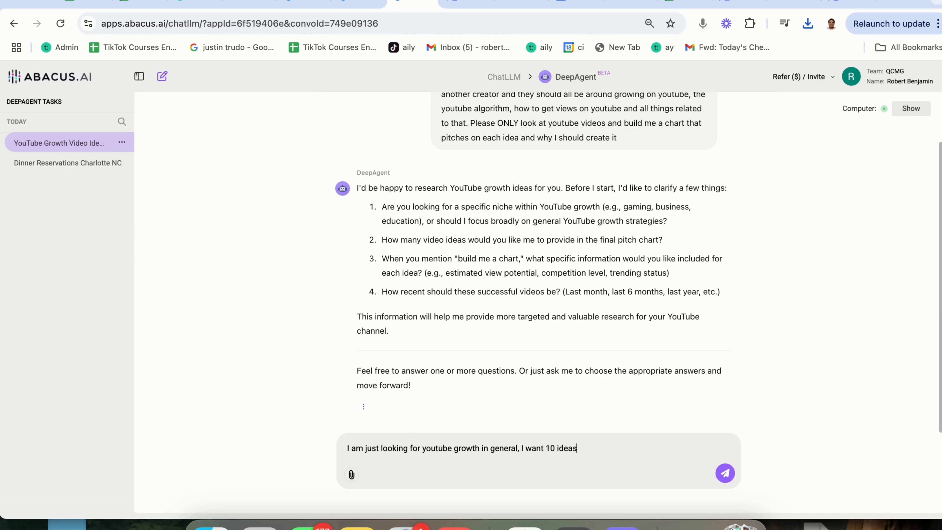
{"action": "type", "text": ", I want a chart"}
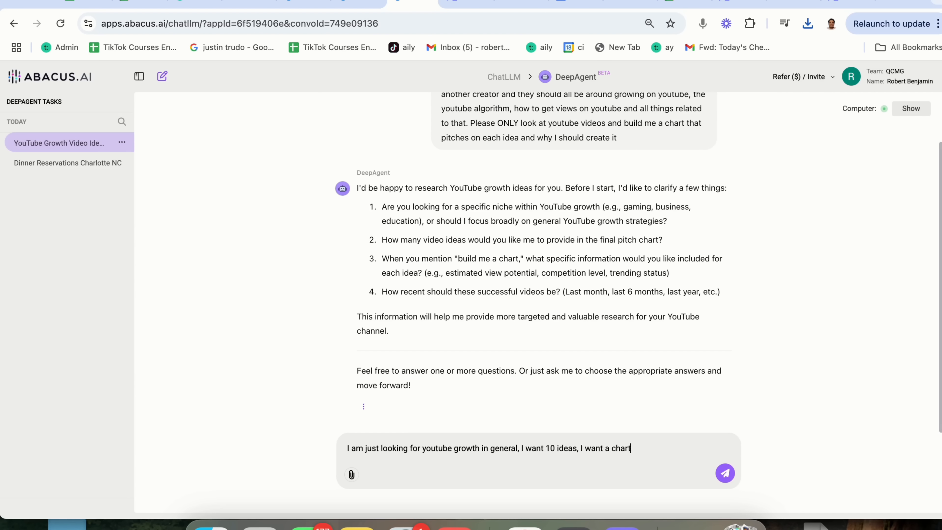
{"action": "type", "text": "that shows the e"}
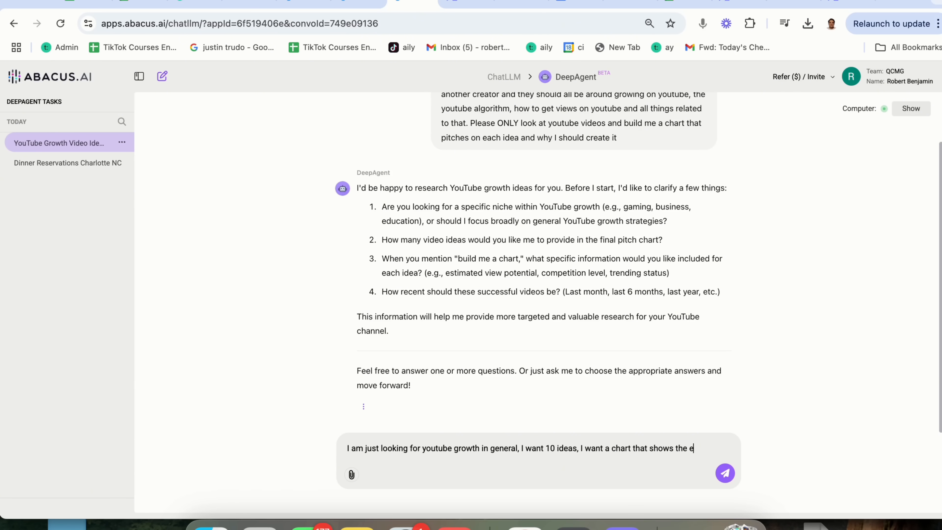
Ask the chart to show view potential, competition and trending status for last-30-day videos, and send
{"action": "type", "text": "stimated view potenial, comp"}
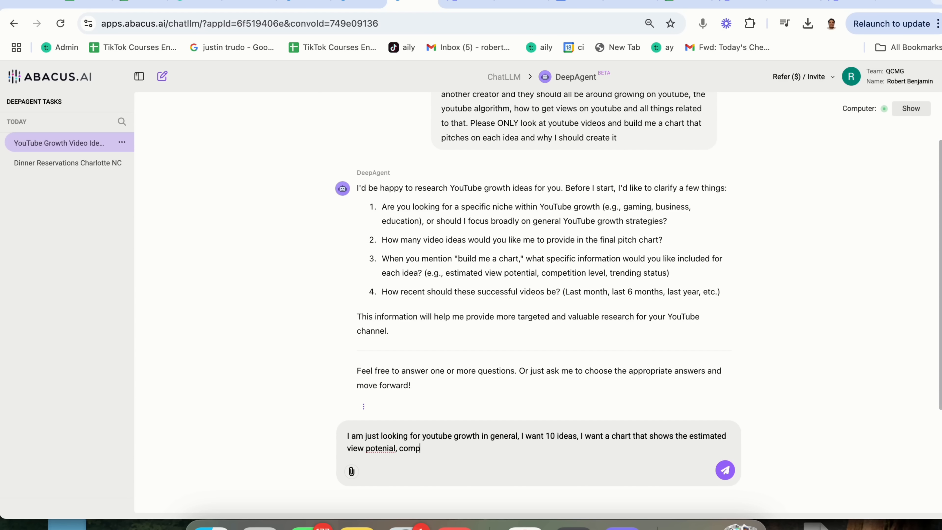
{"action": "type", "text": "etition leverl and tre"}
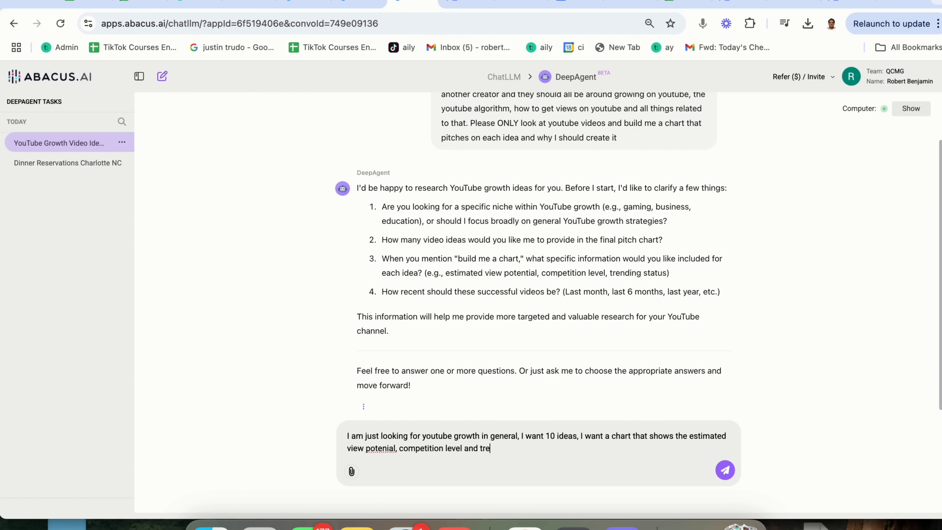
{"action": "type", "text": "nding status, all of"}
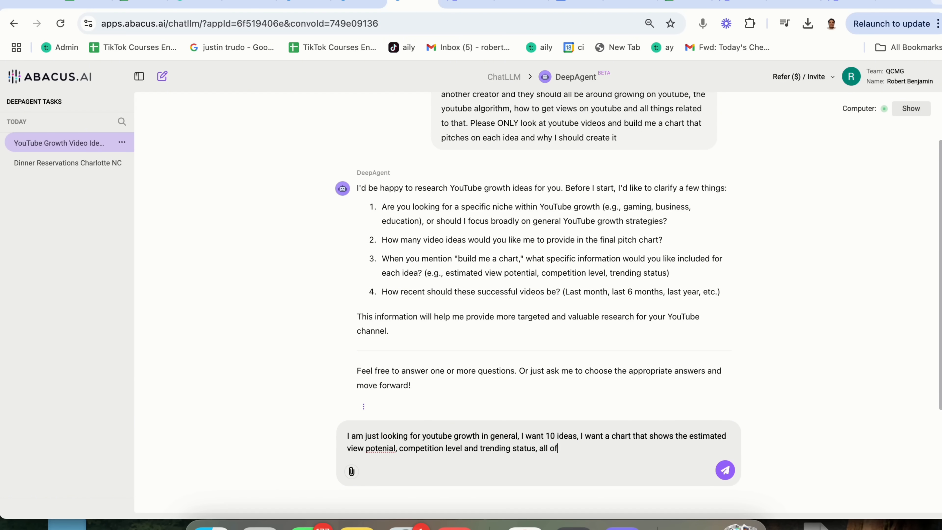
{"action": "type", "text": "the videos should b"}
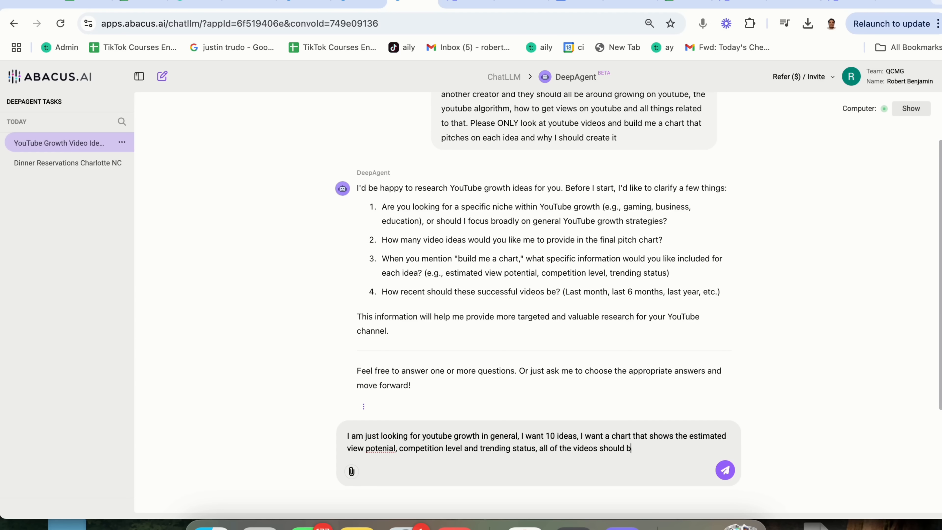
{"action": "type", "text": "e from the last 30 day"}
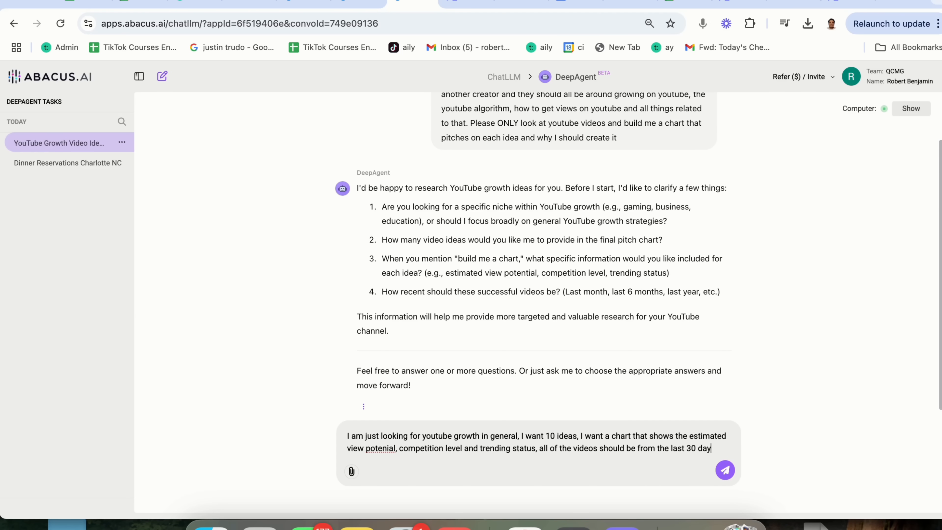
{"action": "left_click", "coordinate": [725, 471]}
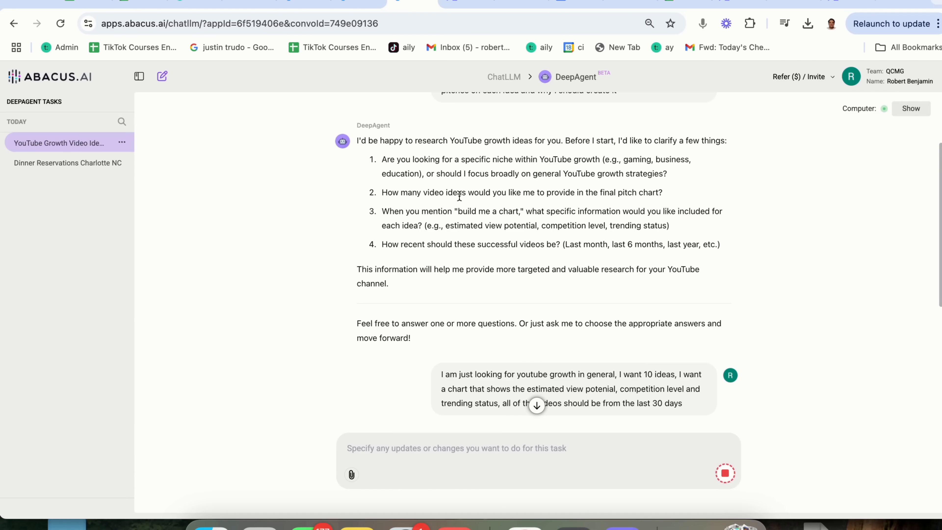
{"action": "mouse_move", "coordinate": [358, 140]}
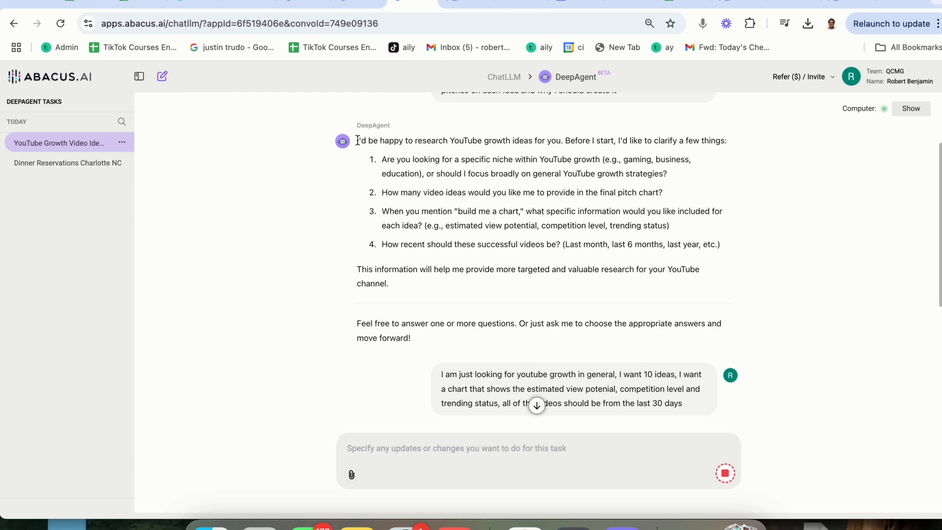
Watch the 'Compiling YouTube growth videos' step appear as in progress
{"action": "scroll", "scroll_direction": "down", "scroll_amount": 3}
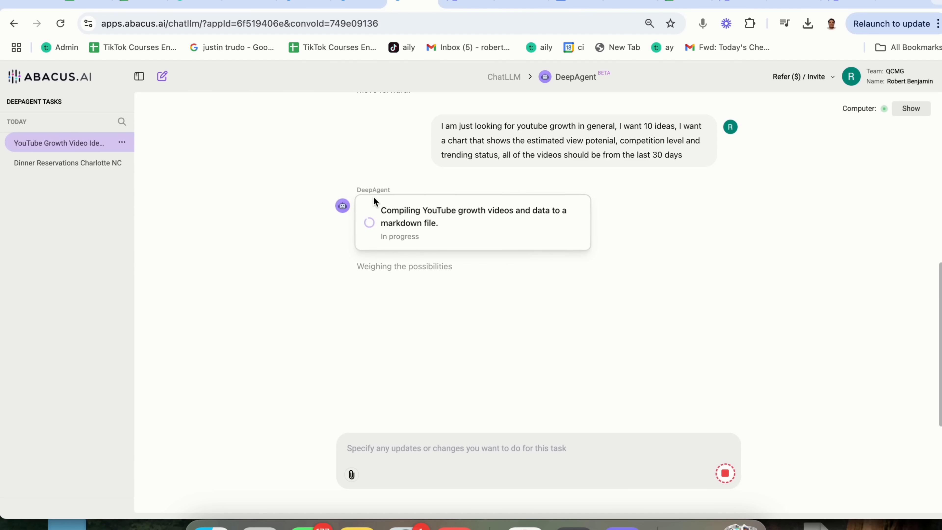
{"action": "mouse_move", "coordinate": [429, 173]}
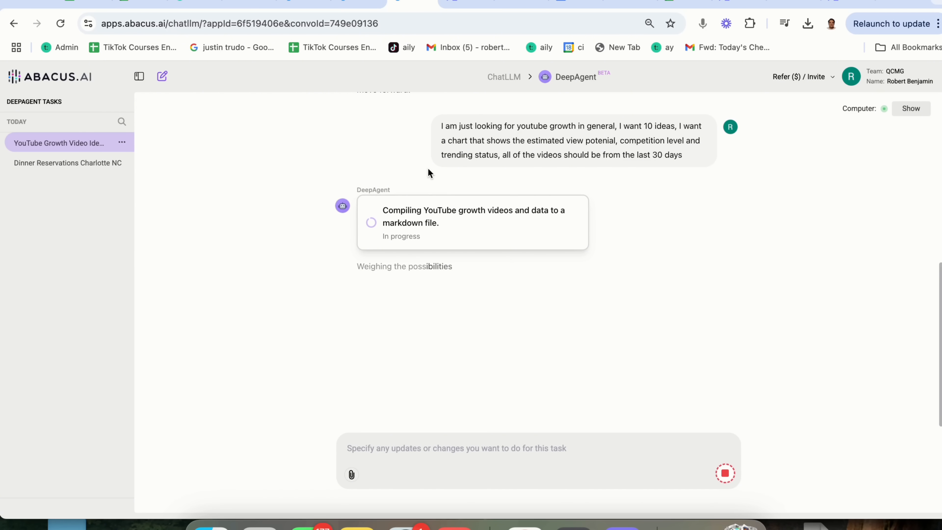
{"action": "mouse_move", "coordinate": [443, 254]}
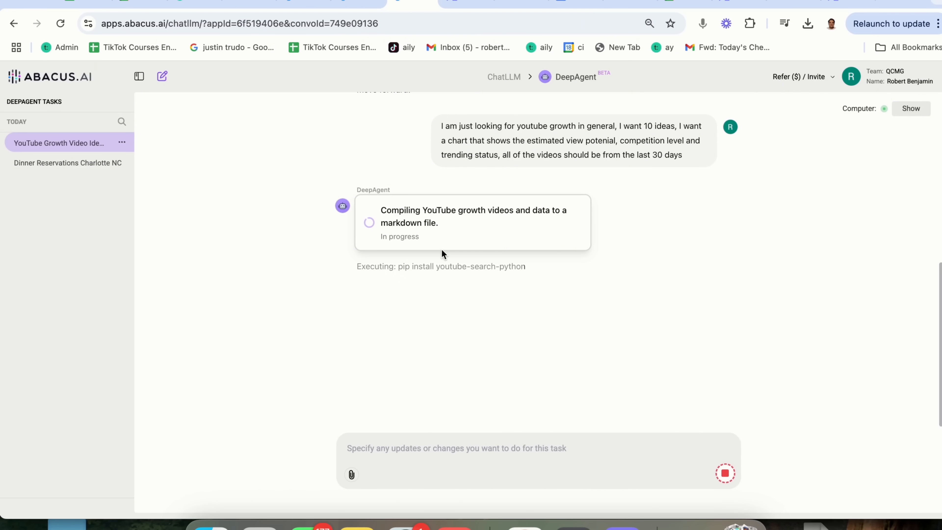
{"action": "left_click", "coordinate": [910, 109]}
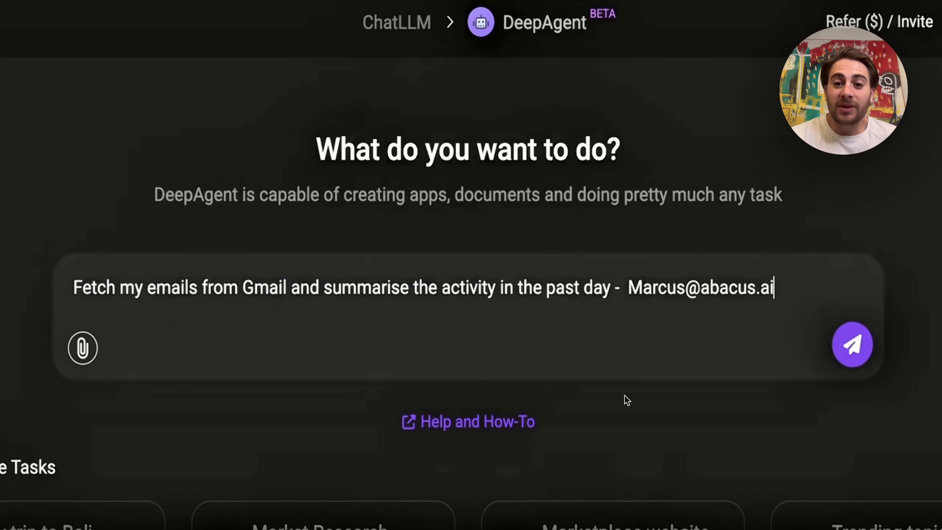
{"action": "mouse_move", "coordinate": [622, 403]}
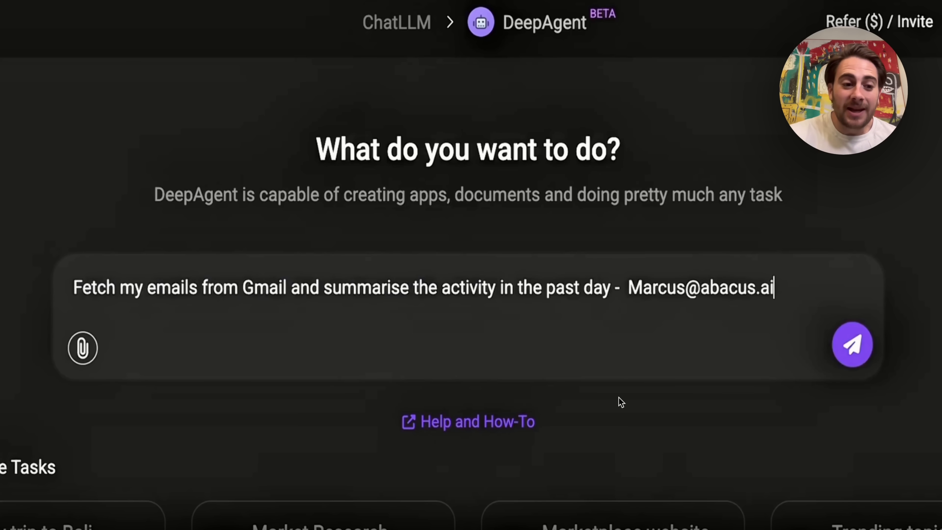
{"action": "mouse_move", "coordinate": [117, 461]}
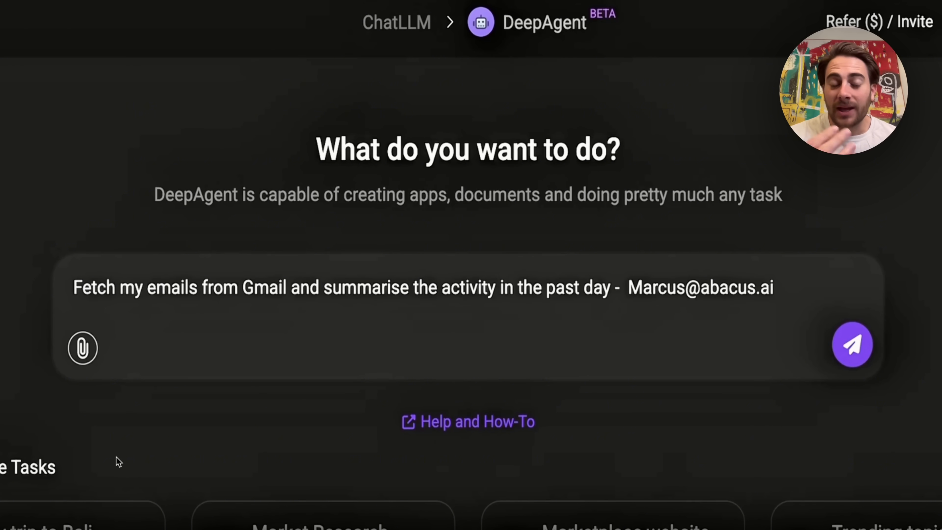
Send the Gmail past-day summary request and the reply to its follow-up questions
{"action": "left_click", "coordinate": [852, 344]}
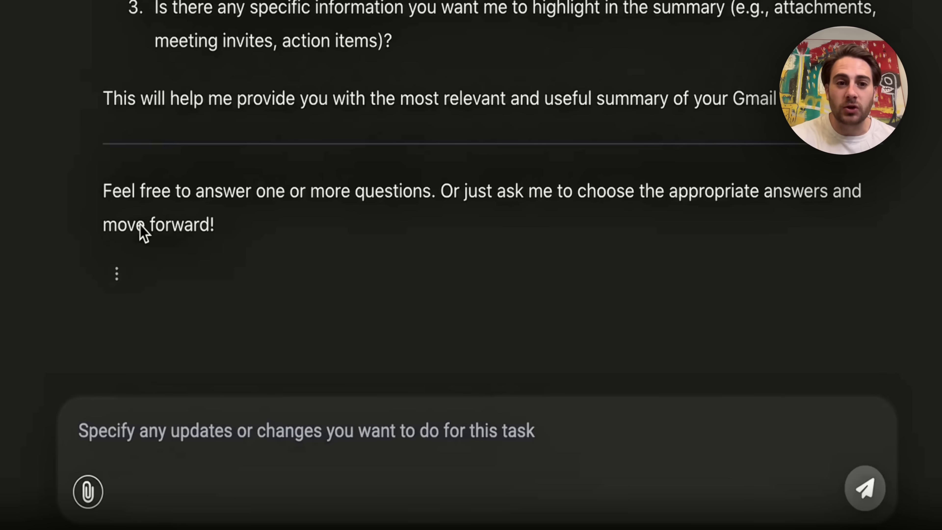
{"action": "scroll", "scroll_direction": "up", "scroll_amount": 3}
{"action": "type", "text": "any"}
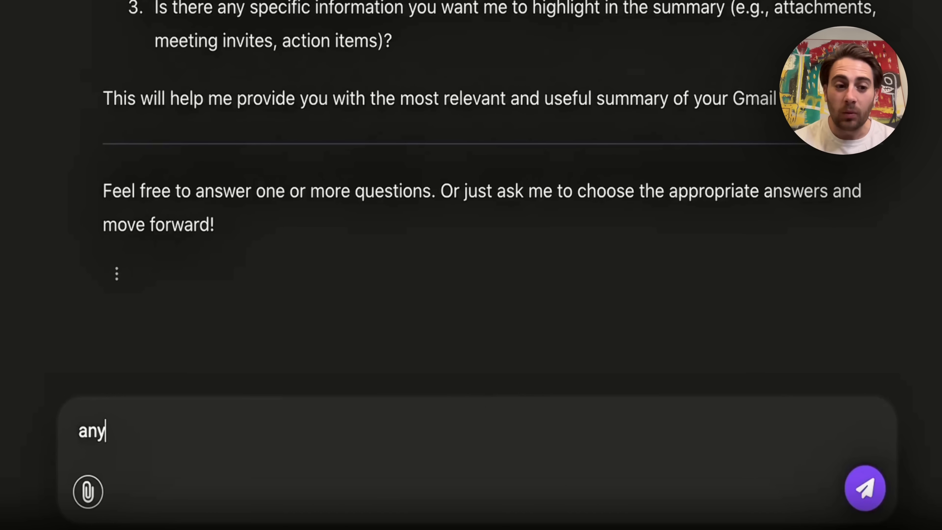
{"action": "left_click", "coordinate": [865, 488]}
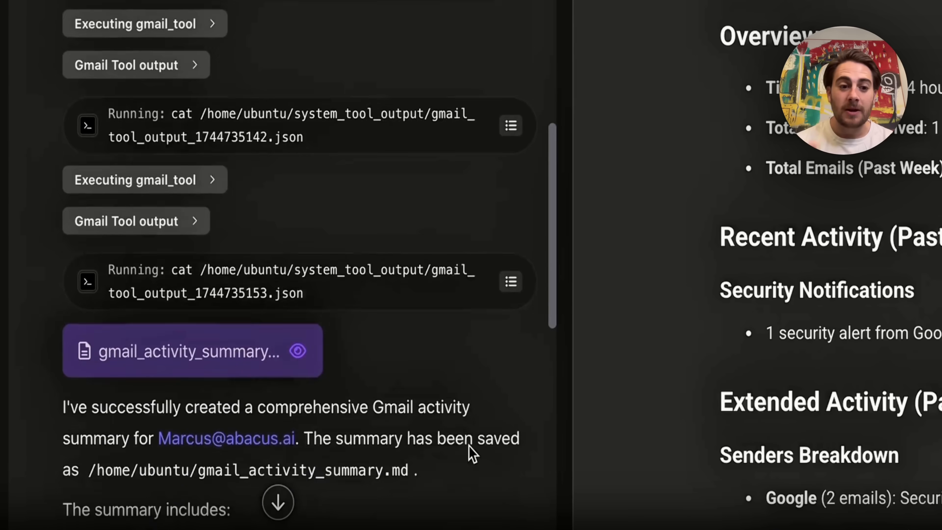
Preview the gmail_activity_summary file and pause the demo video
{"action": "scroll", "scroll_direction": "down", "scroll_amount": 3}
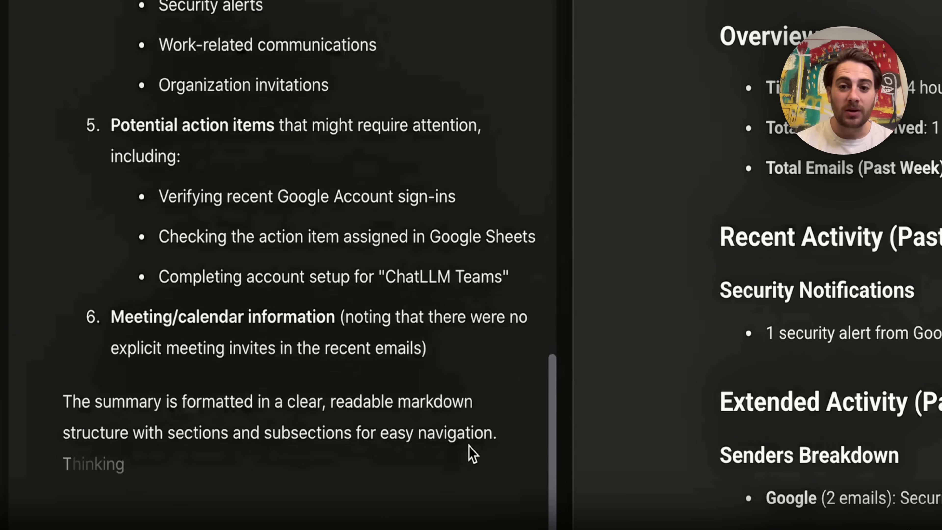
{"action": "scroll", "scroll_direction": "down", "scroll_amount": 3}
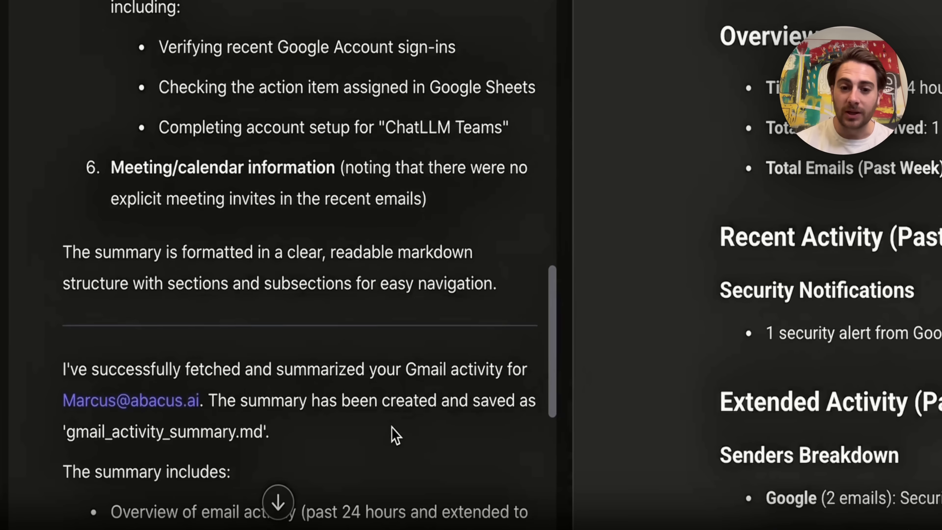
{"action": "scroll", "scroll_direction": "down", "scroll_amount": 3}
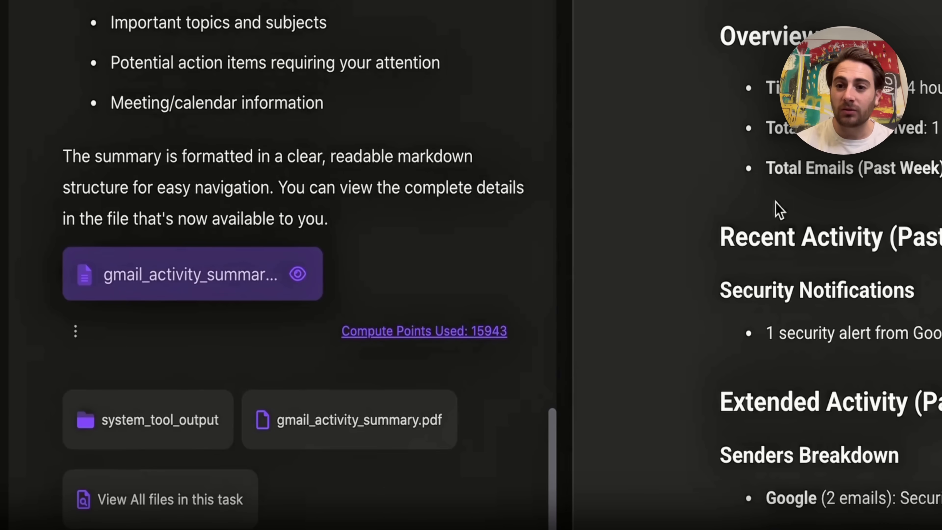
{"action": "left_click", "coordinate": [192, 273]}
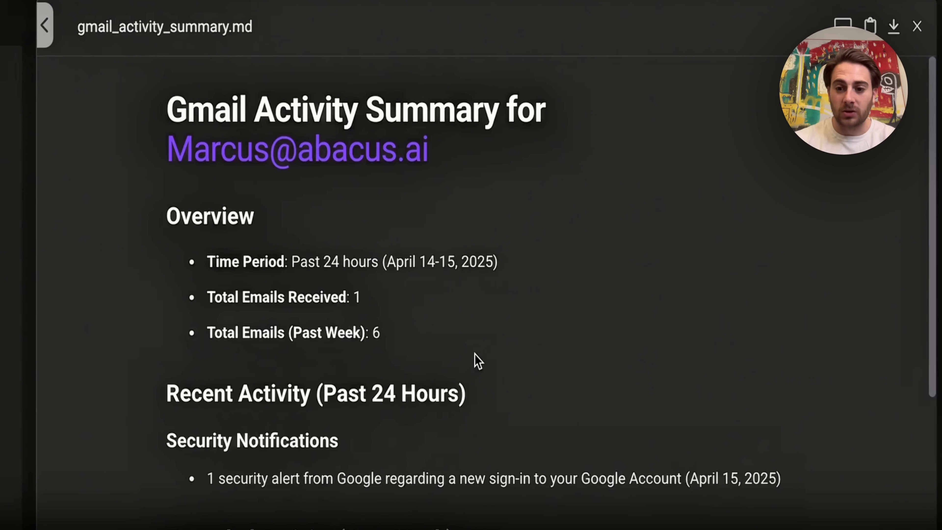
{"action": "left_click", "coordinate": [917, 26]}
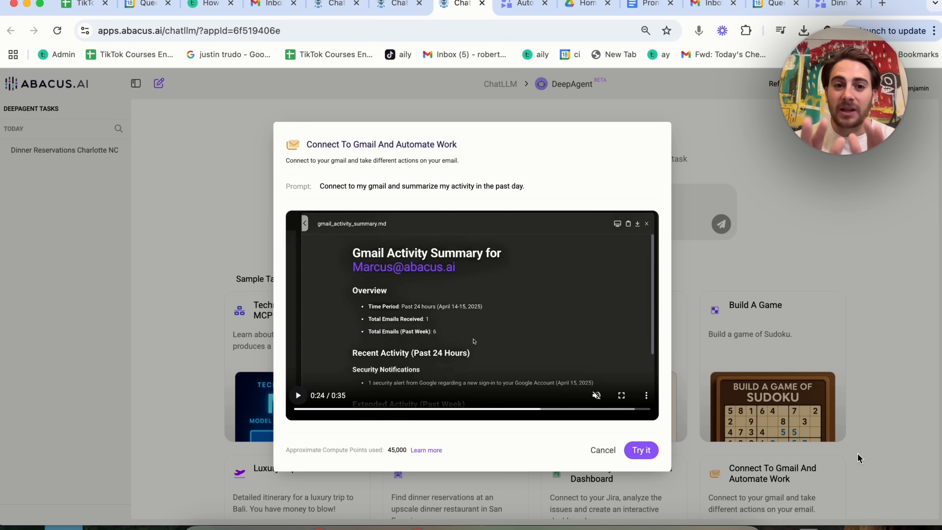
{"action": "mouse_move", "coordinate": [583, 327]}
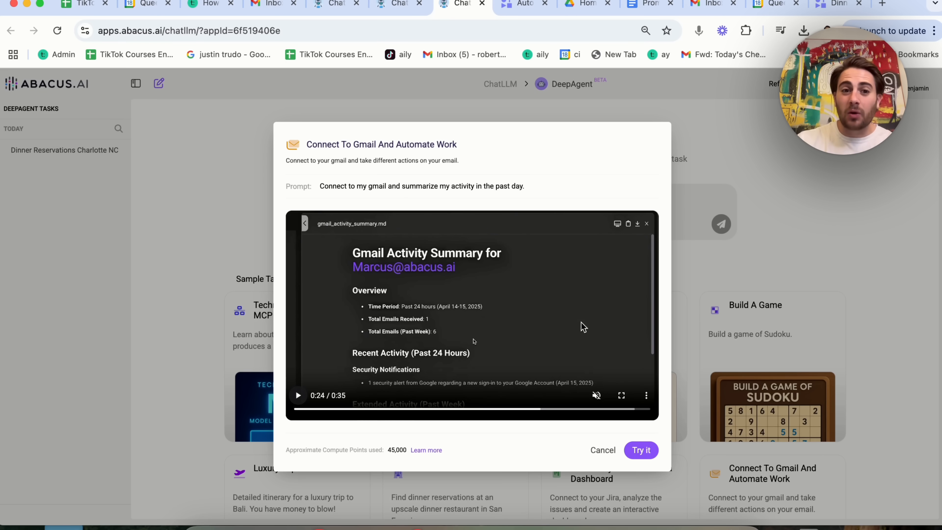
Cancel the 'Connect To Gmail And Automate Work' preview to return to the YouTube Growth task
{"action": "left_click", "coordinate": [641, 450]}
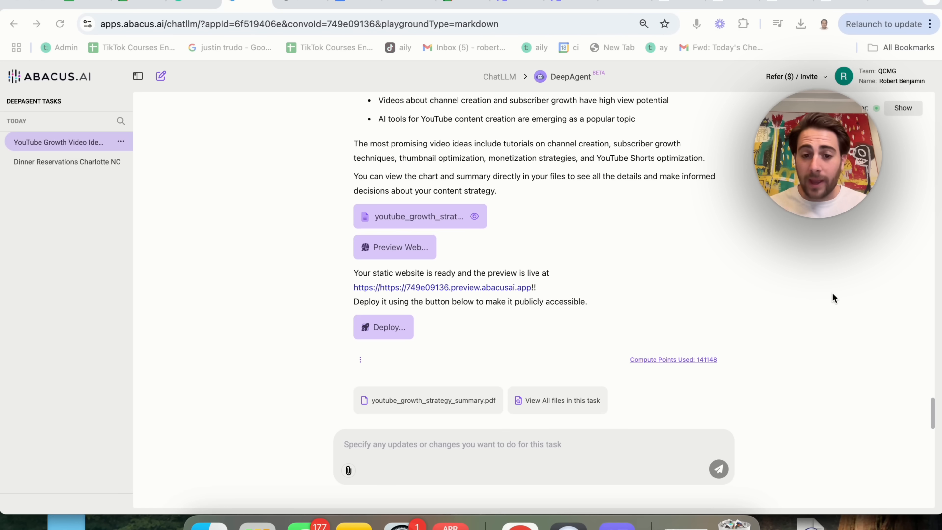
{"action": "mouse_move", "coordinate": [495, 277]}
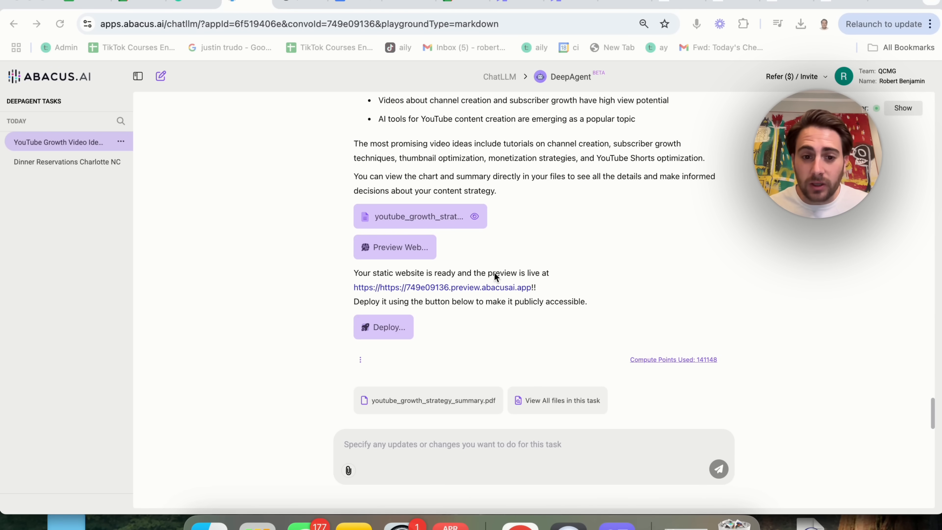
{"action": "mouse_move", "coordinate": [436, 399]}
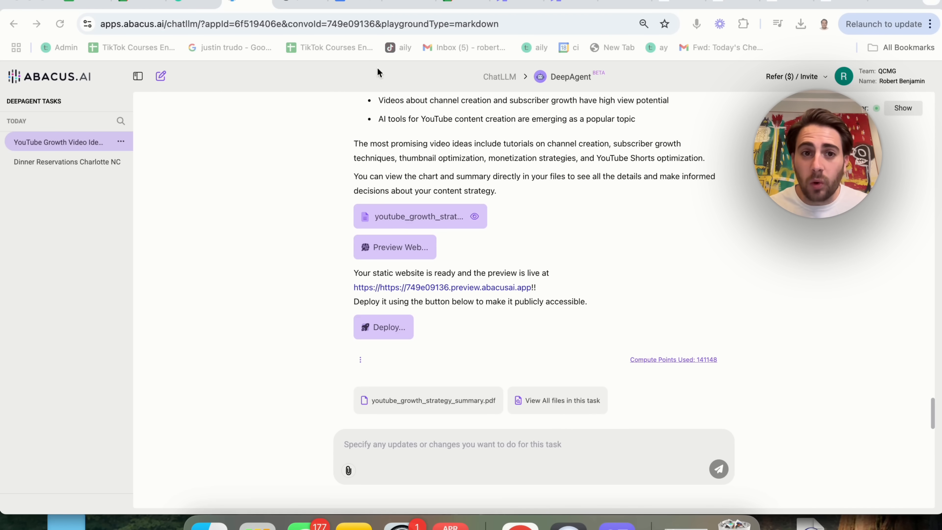
Open youtube_growth_strategy_summary.pdf listing ideas with view potential, competition and trending status
{"action": "left_click", "coordinate": [427, 400]}
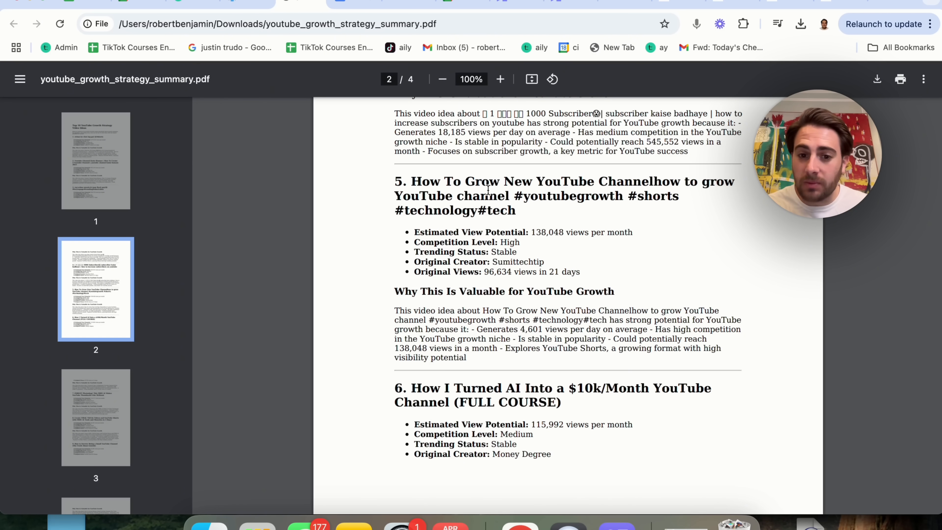
{"action": "mouse_move", "coordinate": [83, 363]}
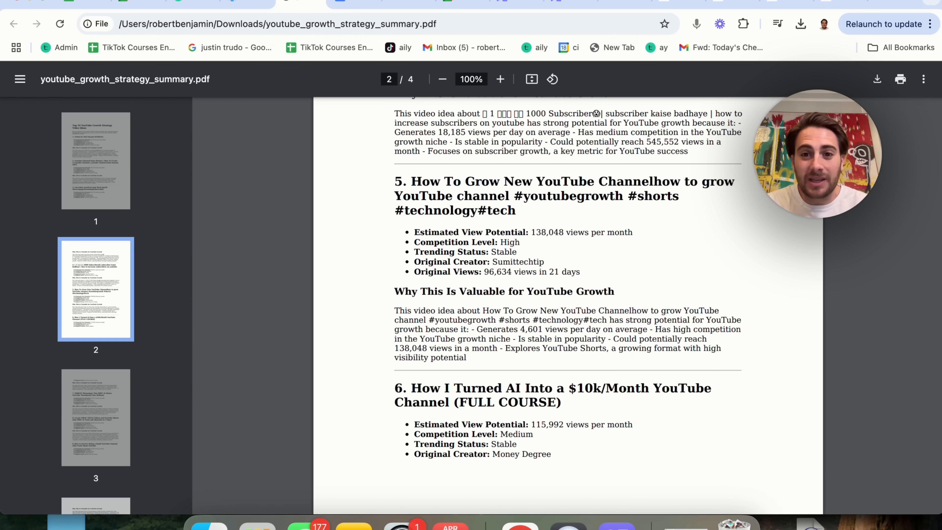
{"action": "mouse_move", "coordinate": [826, 317]}
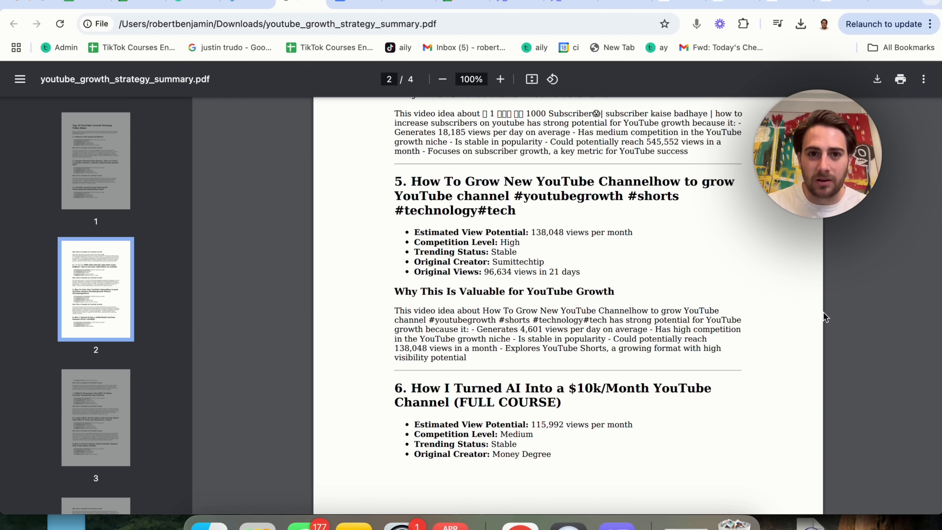